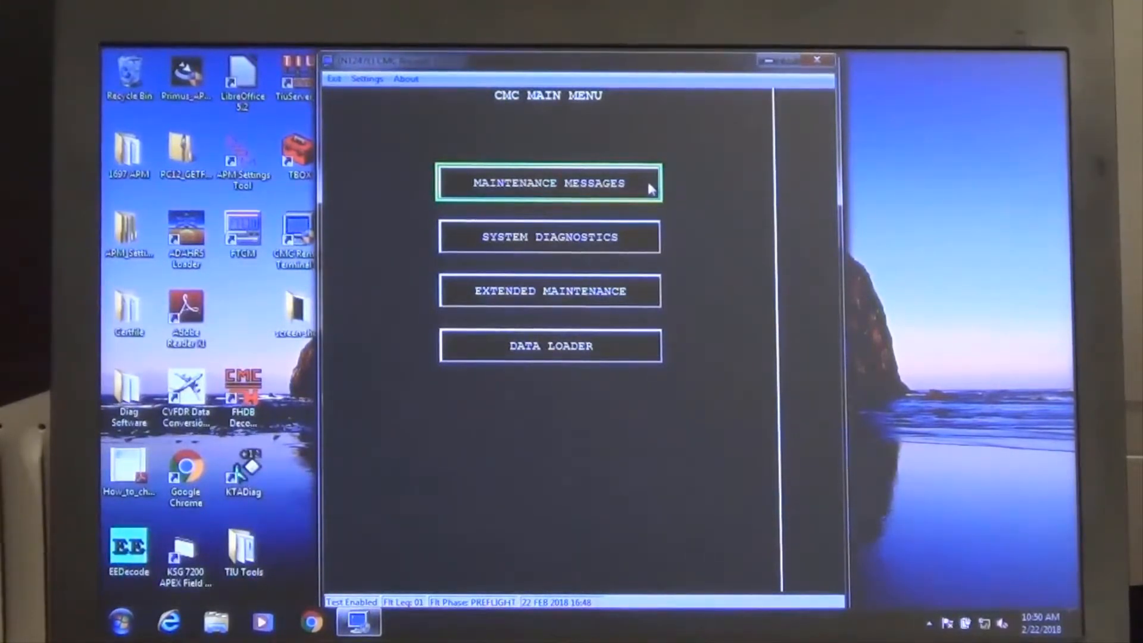
View the active maintenance messages from the CMC Main Menu
{"action": "left_click", "coordinate": [549, 183]}
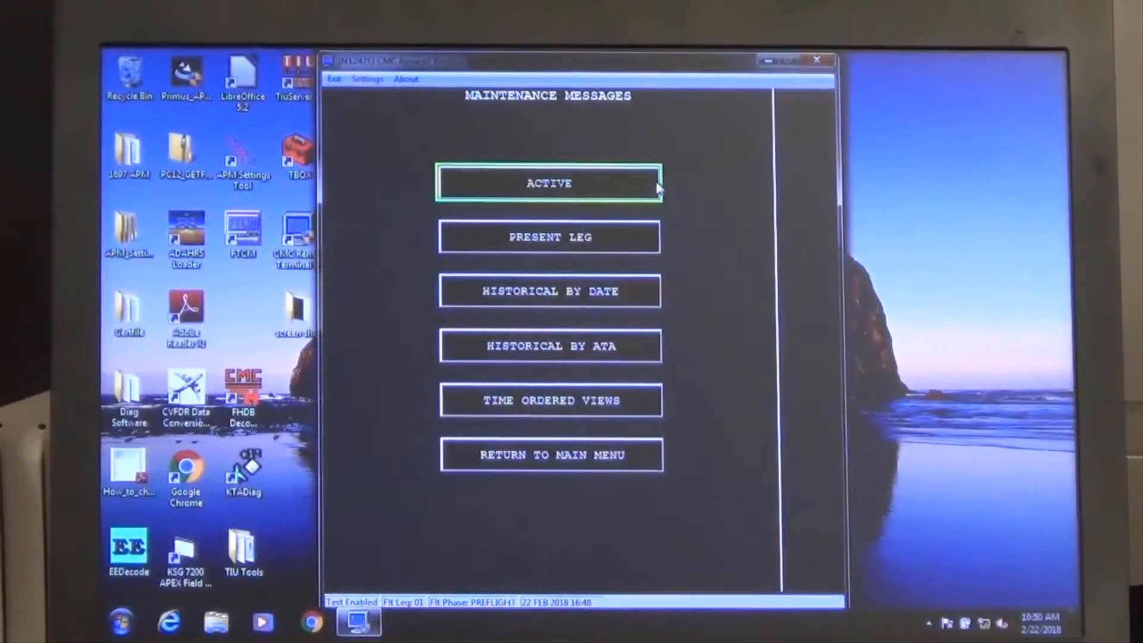
{"action": "left_click", "coordinate": [549, 183]}
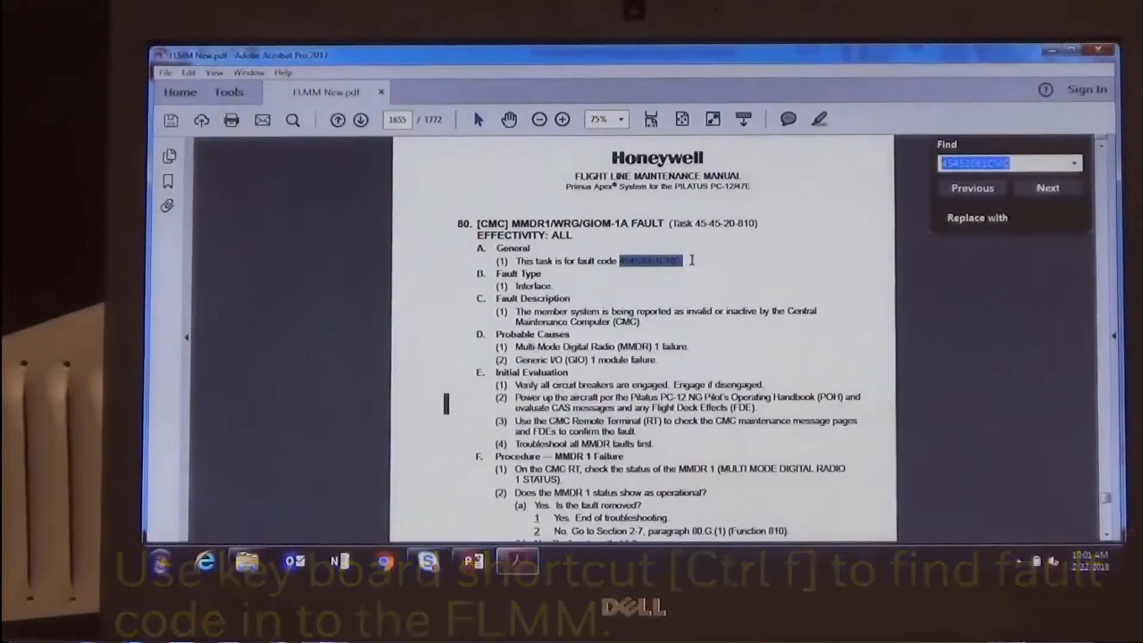
Scroll through the MMDR1 fault task procedure in the FLMM PDF
{"action": "scroll", "scroll_direction": "down", "scroll_amount": 3}
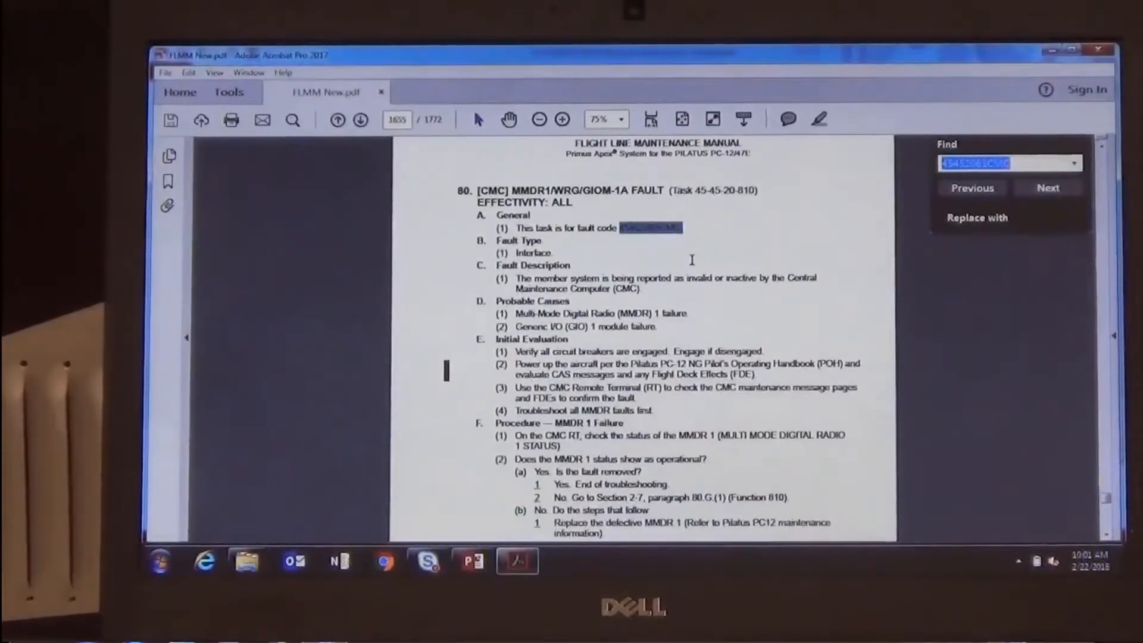
{"action": "scroll", "scroll_direction": "down", "scroll_amount": 3}
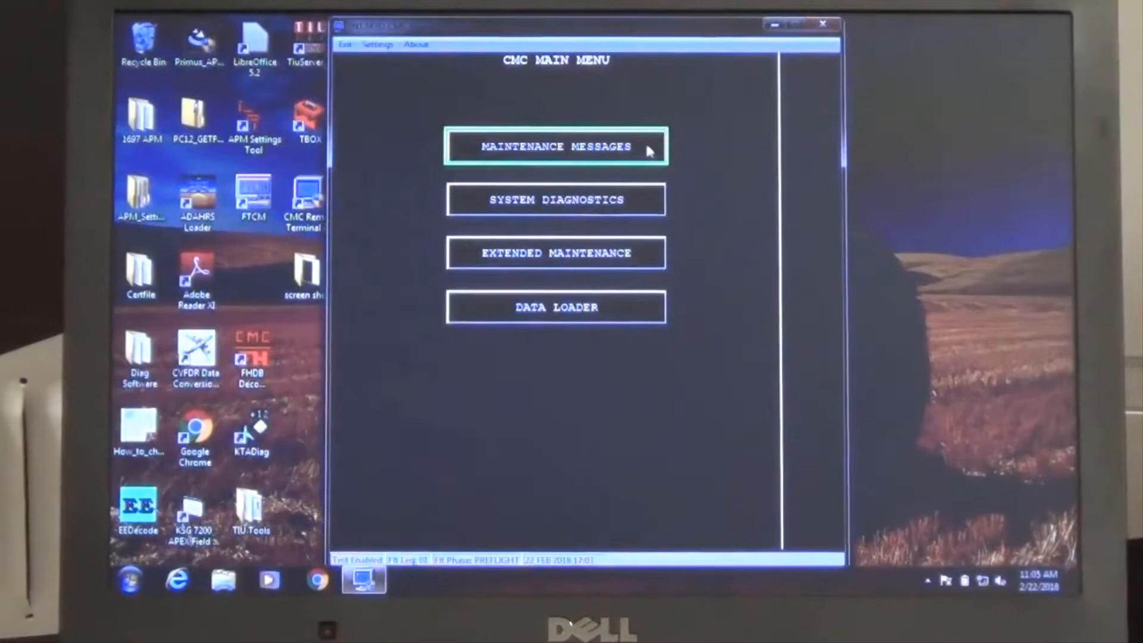
Show the time-ordered maintenance messages from the last 5 days
{"action": "left_click", "coordinate": [556, 145]}
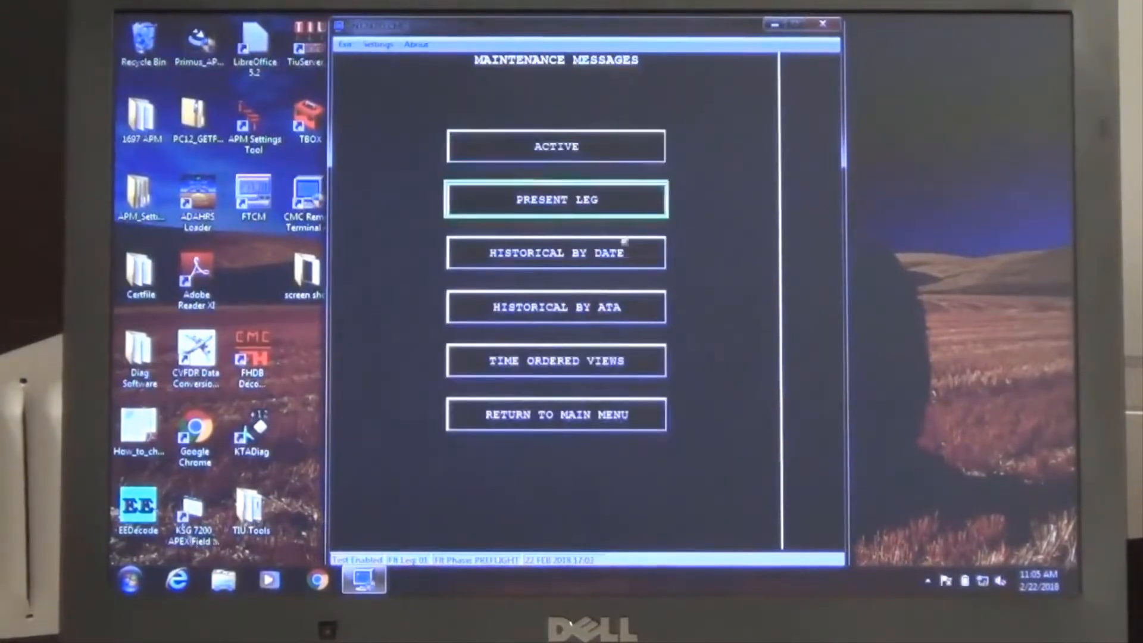
{"action": "left_click", "coordinate": [556, 360]}
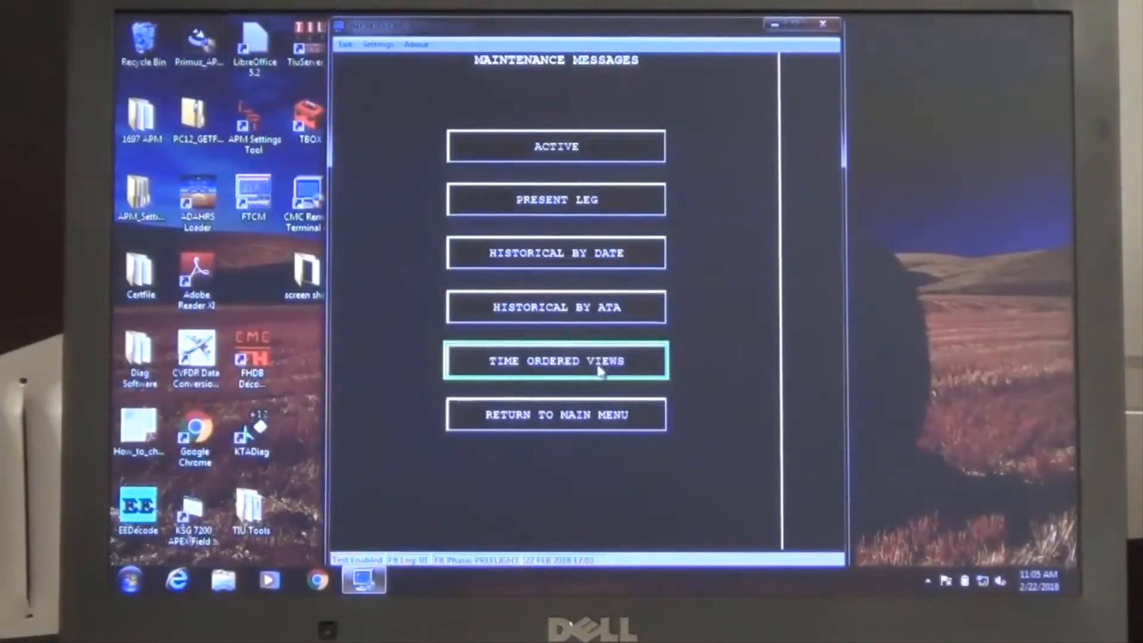
{"action": "left_click", "coordinate": [556, 360]}
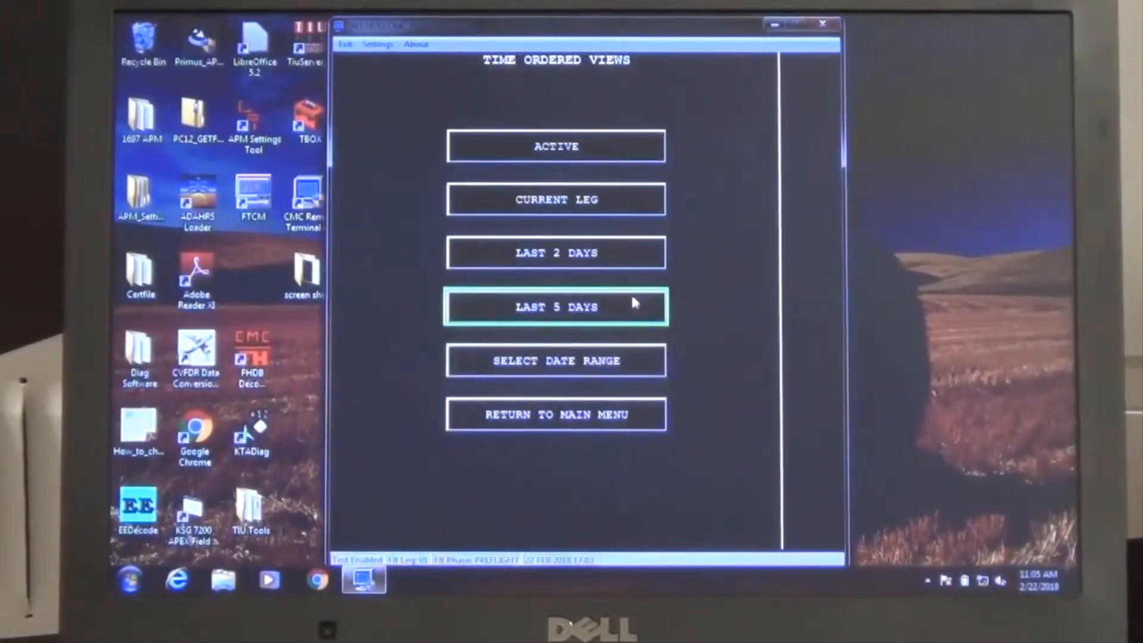
{"action": "left_click", "coordinate": [556, 307]}
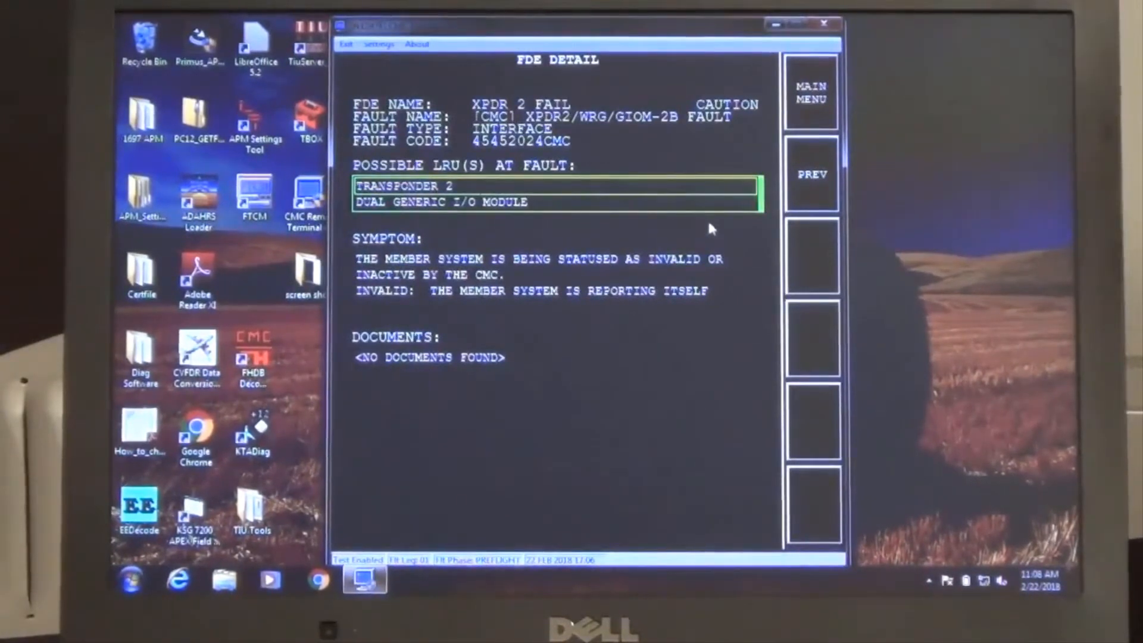
{"action": "mouse_move", "coordinate": [663, 195]}
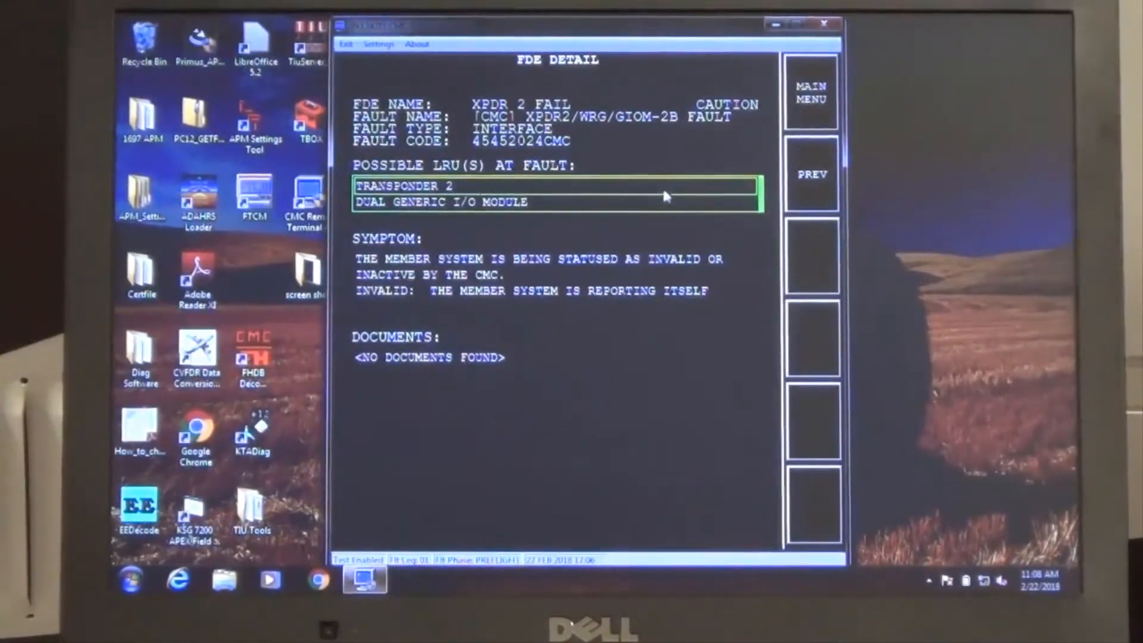
{"action": "mouse_move", "coordinate": [736, 165]}
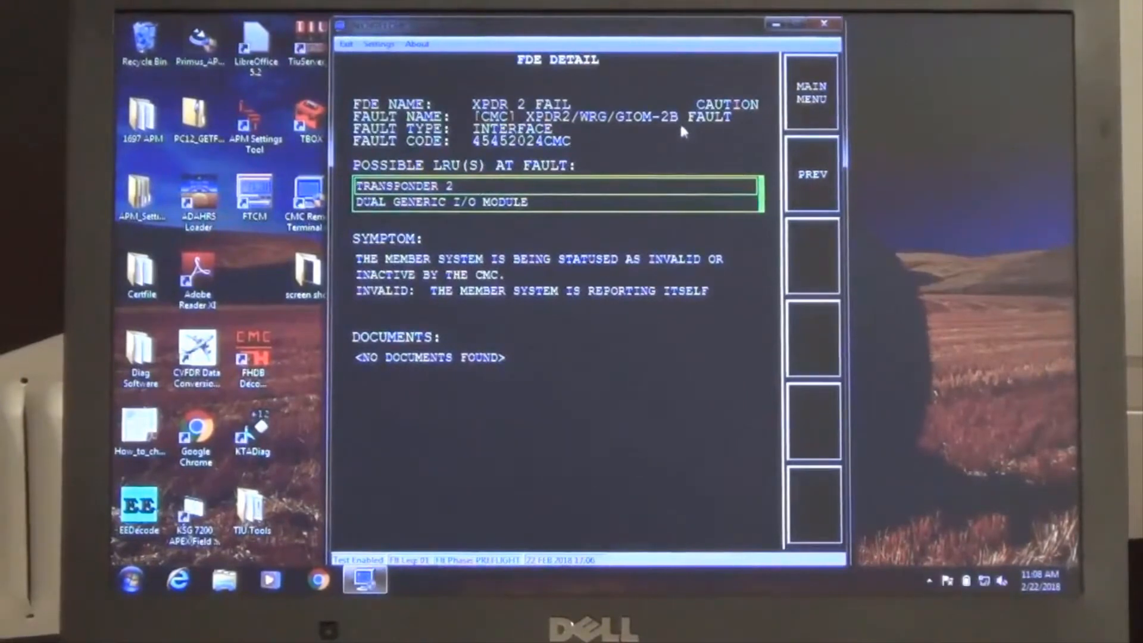
{"action": "mouse_move", "coordinate": [656, 131]}
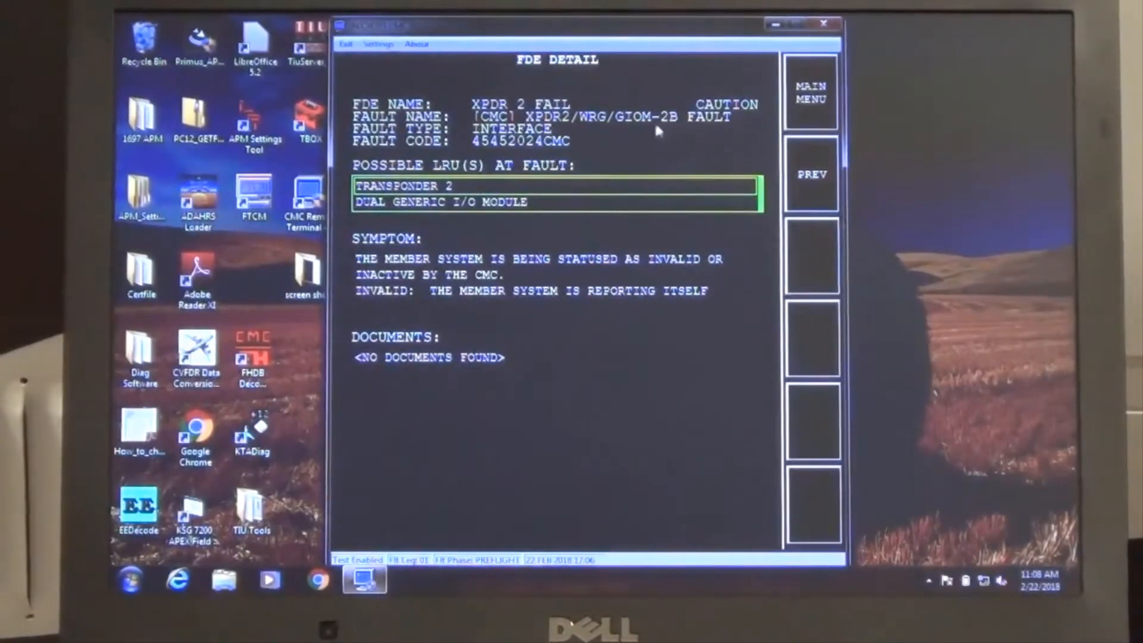
{"action": "mouse_move", "coordinate": [579, 142]}
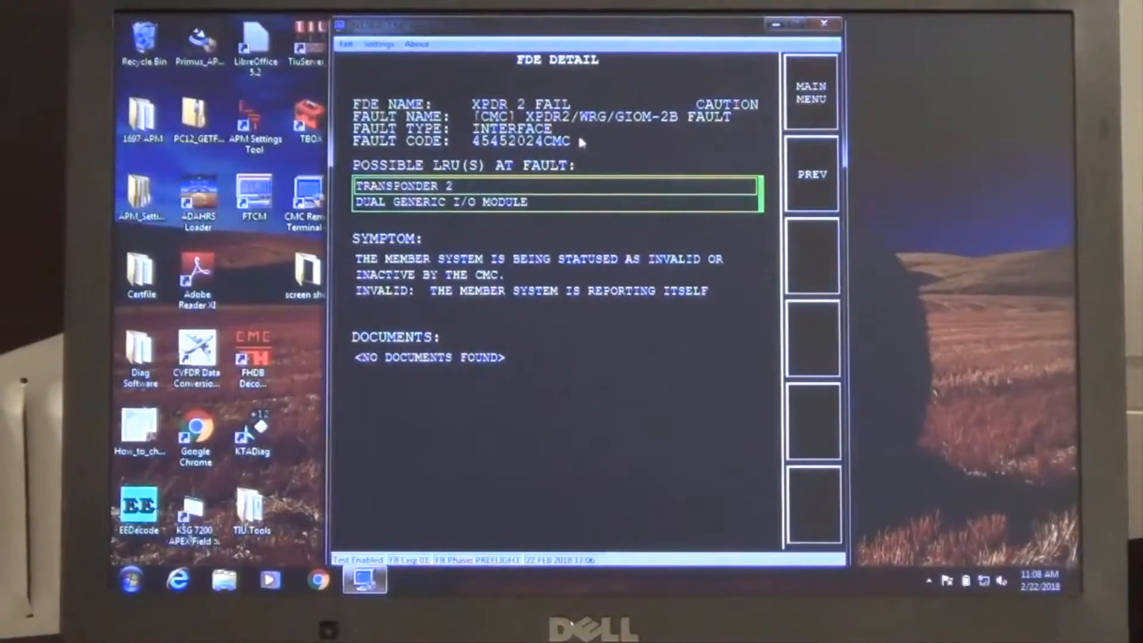
Return to the main menu after reviewing the XPDR 2 FAIL detail
{"action": "left_click", "coordinate": [811, 93]}
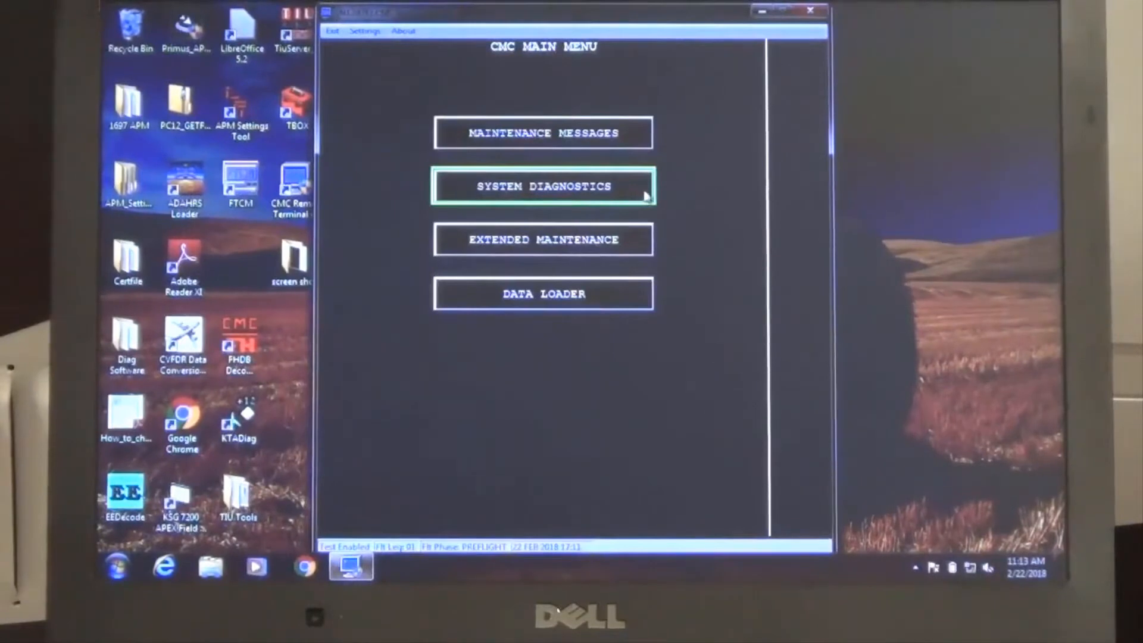
In System Diagnostics, expand 34 Navigation and then 23 Transponder 2 diagnostics
{"action": "left_click", "coordinate": [543, 185]}
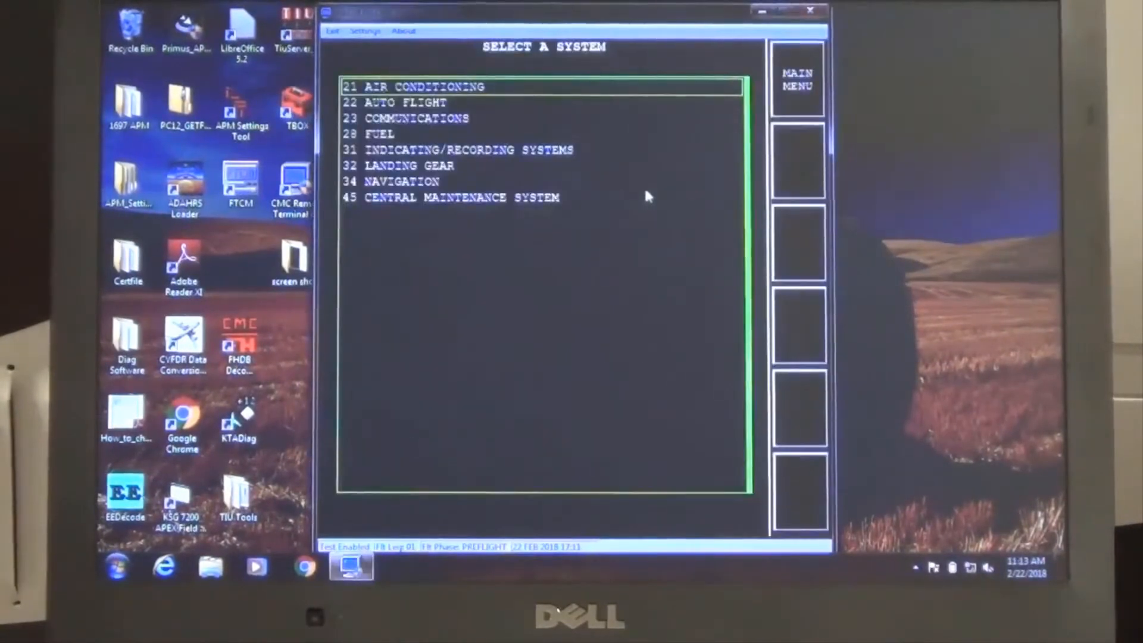
{"action": "mouse_move", "coordinate": [659, 194]}
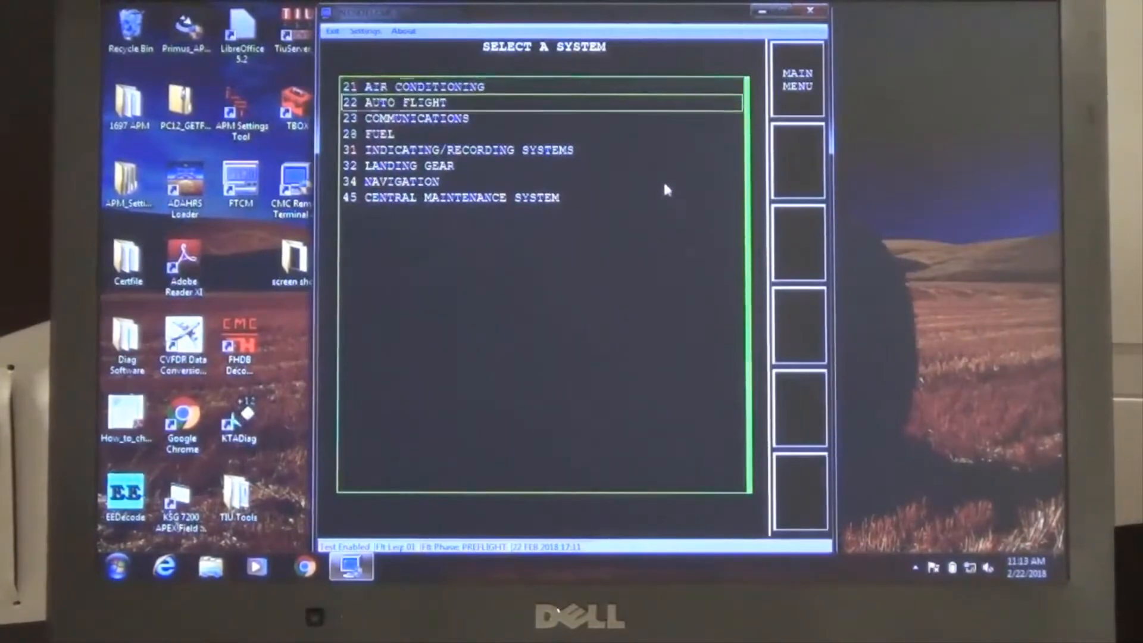
{"action": "left_click", "coordinate": [402, 181]}
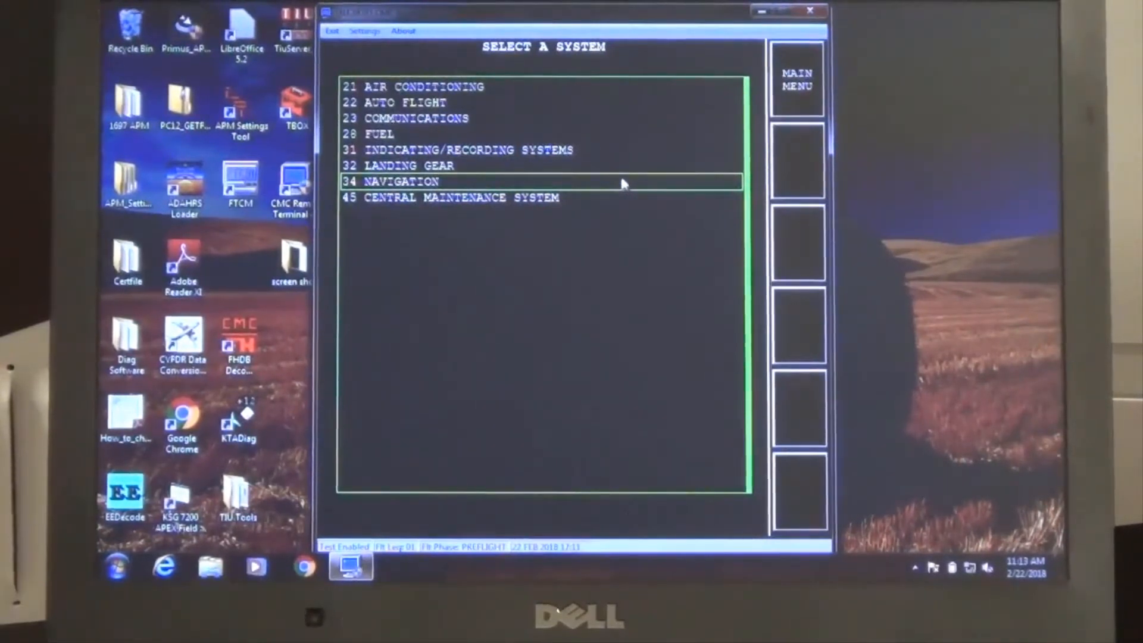
{"action": "left_click", "coordinate": [401, 181]}
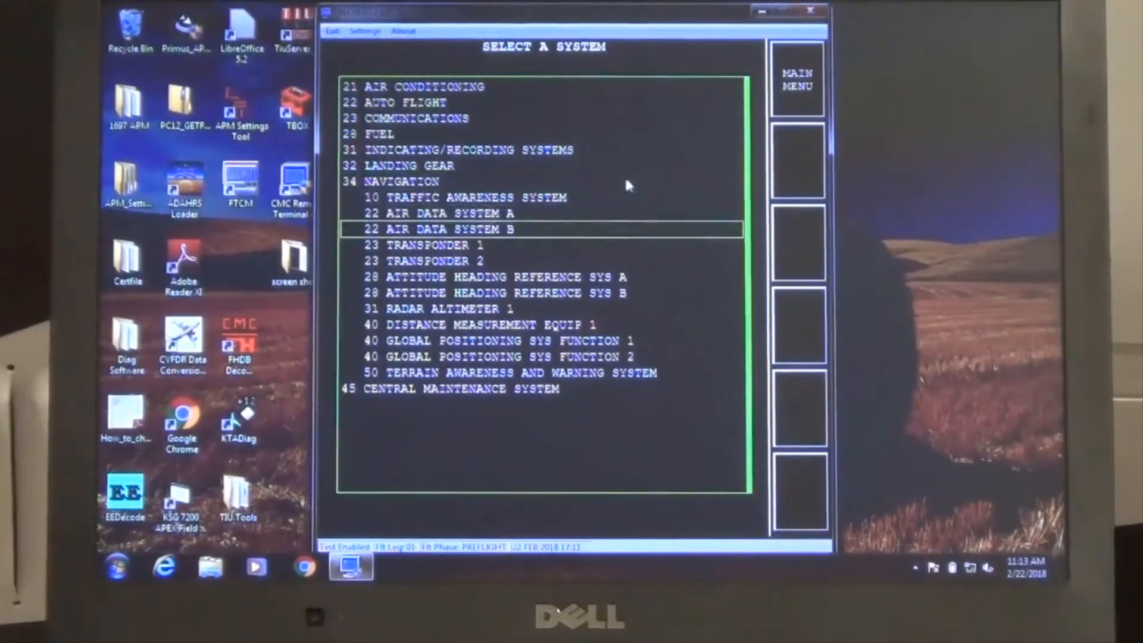
{"action": "left_click", "coordinate": [434, 260]}
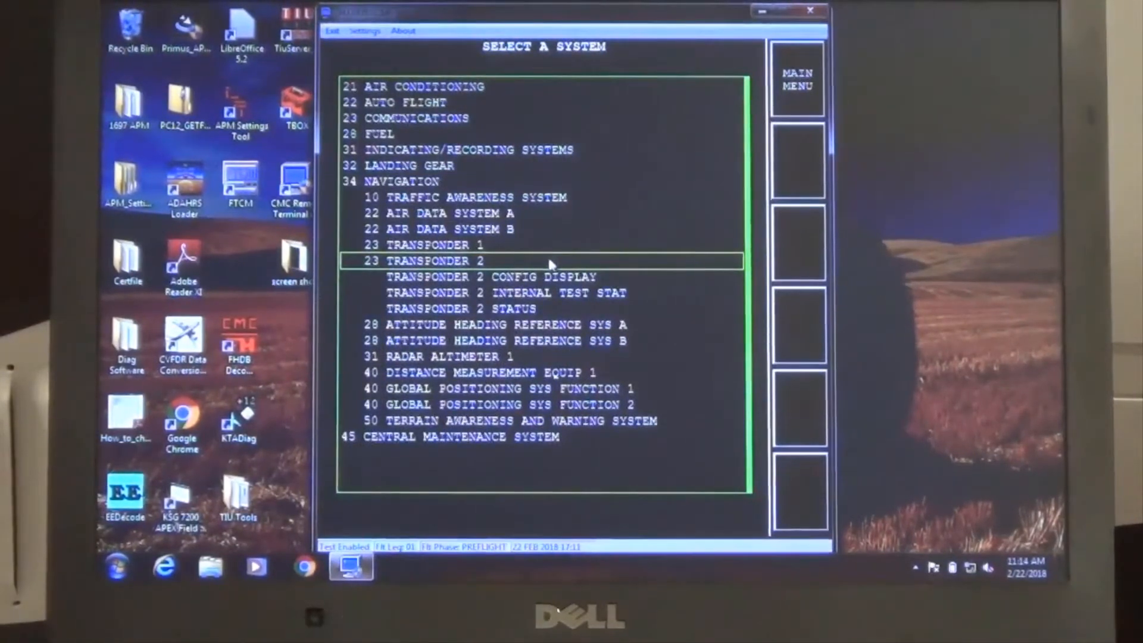
{"action": "left_click", "coordinate": [499, 309]}
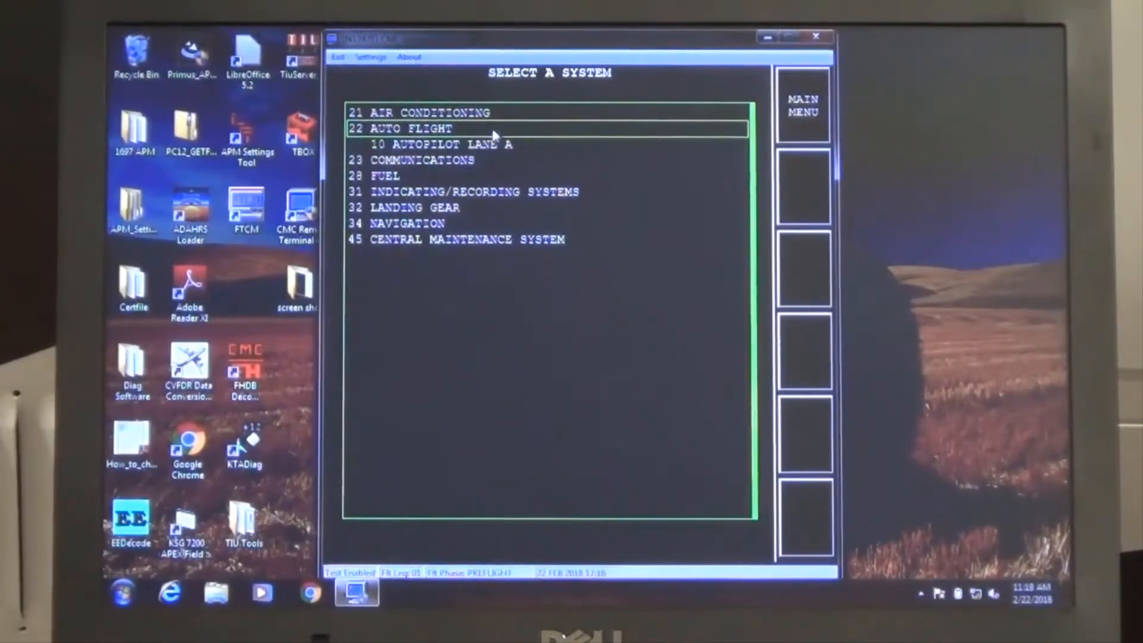
{"action": "mouse_move", "coordinate": [505, 152]}
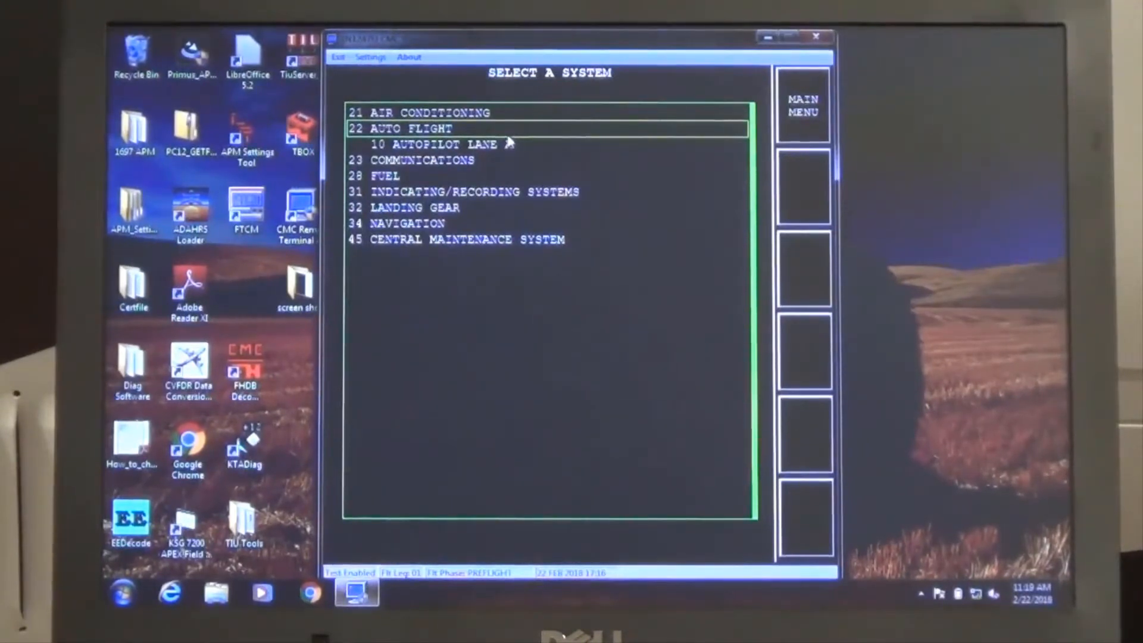
Bring up the AFCS APA1 Aileron Loaded Test under Autopilot Lane A, then return to the test menu
{"action": "left_click", "coordinate": [443, 144]}
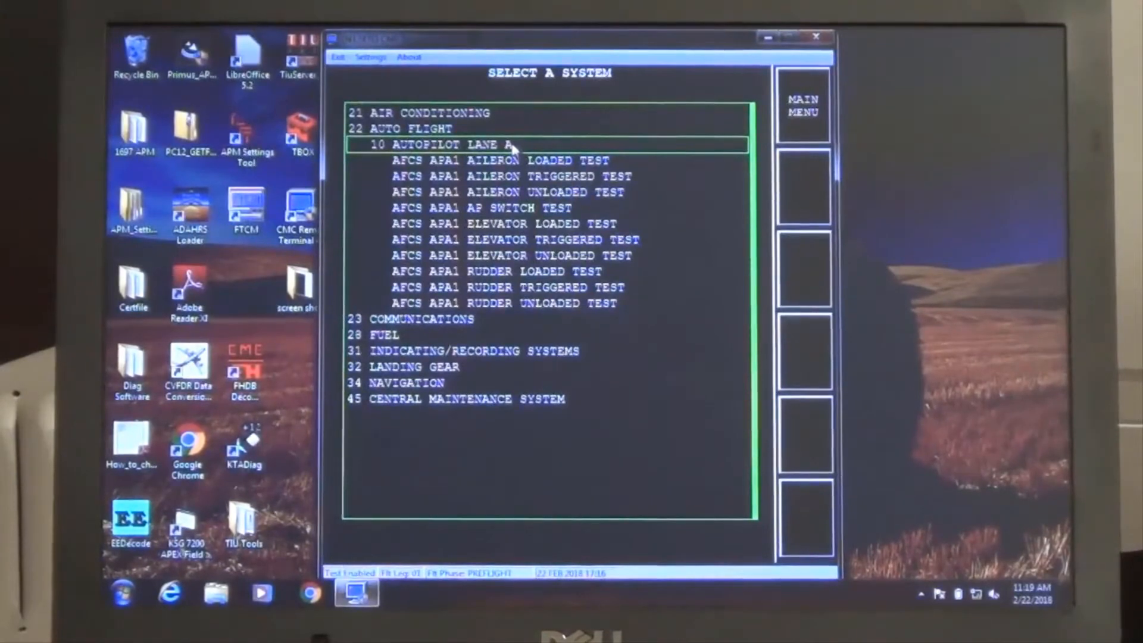
{"action": "left_click", "coordinate": [499, 161]}
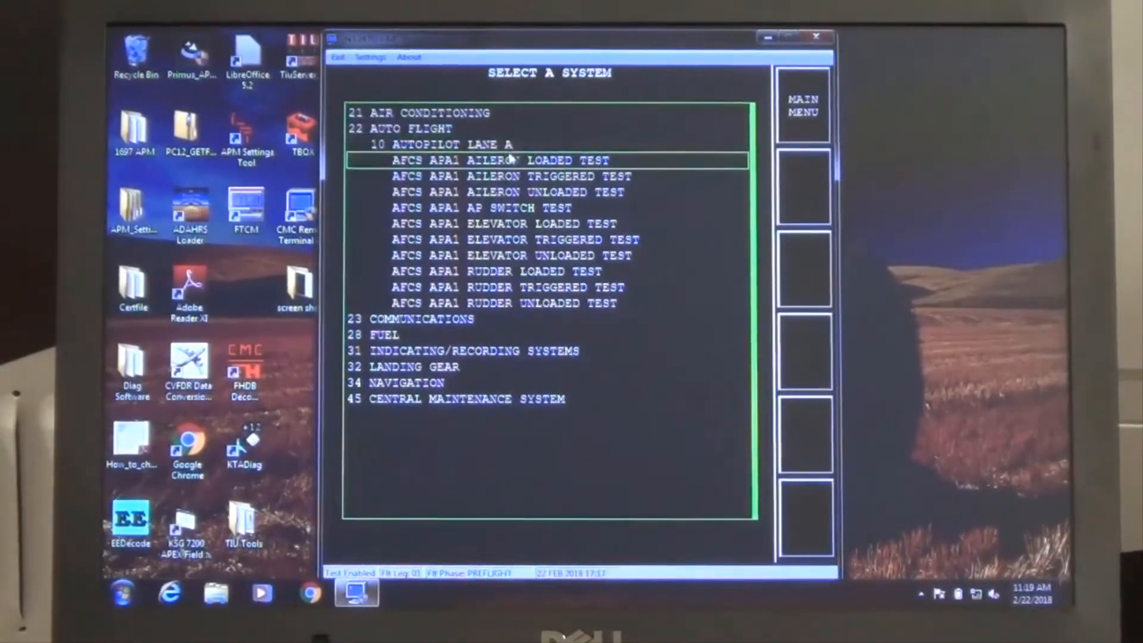
{"action": "double_click", "coordinate": [499, 160]}
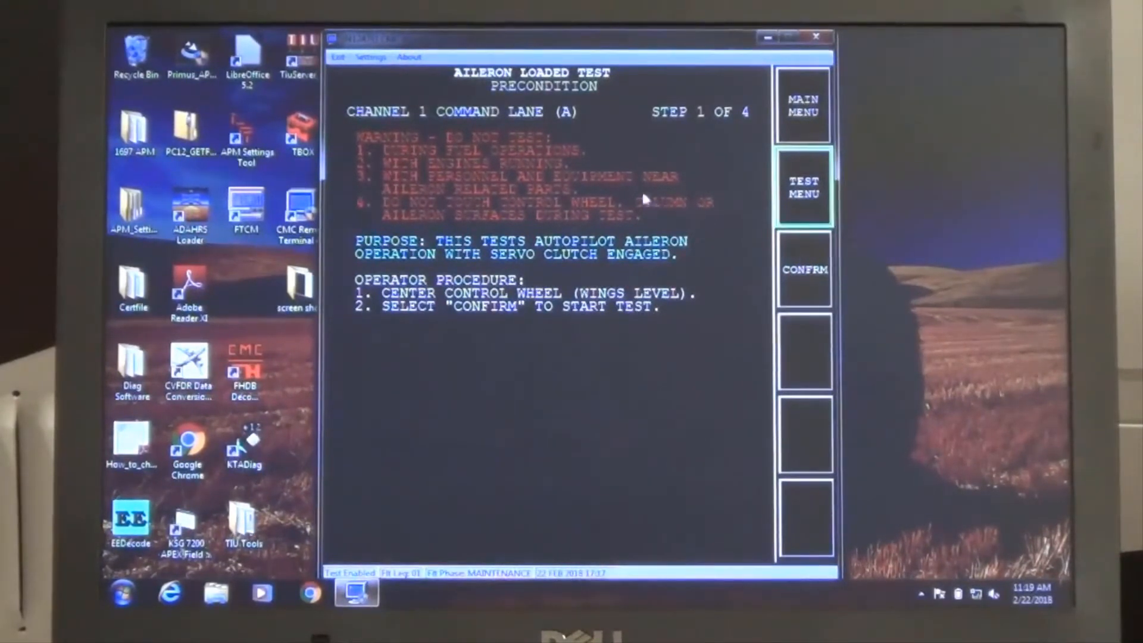
{"action": "left_click", "coordinate": [804, 270]}
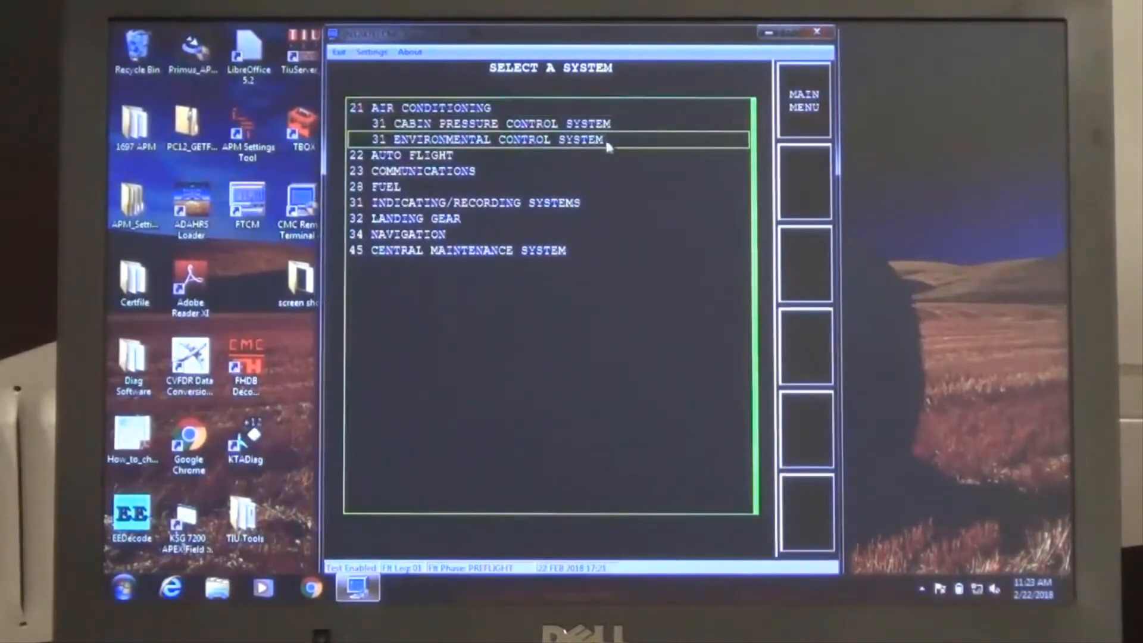
Start the TCV and FCV Functional Test under Environmental Control and confirm it
{"action": "left_click", "coordinate": [498, 140]}
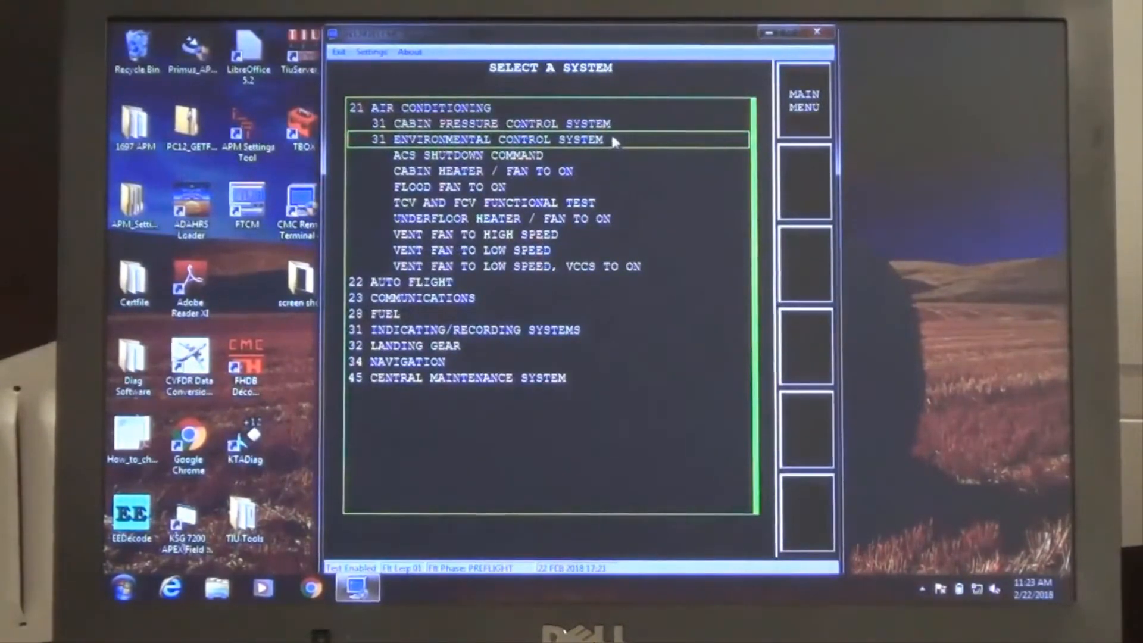
{"action": "left_click", "coordinate": [511, 202]}
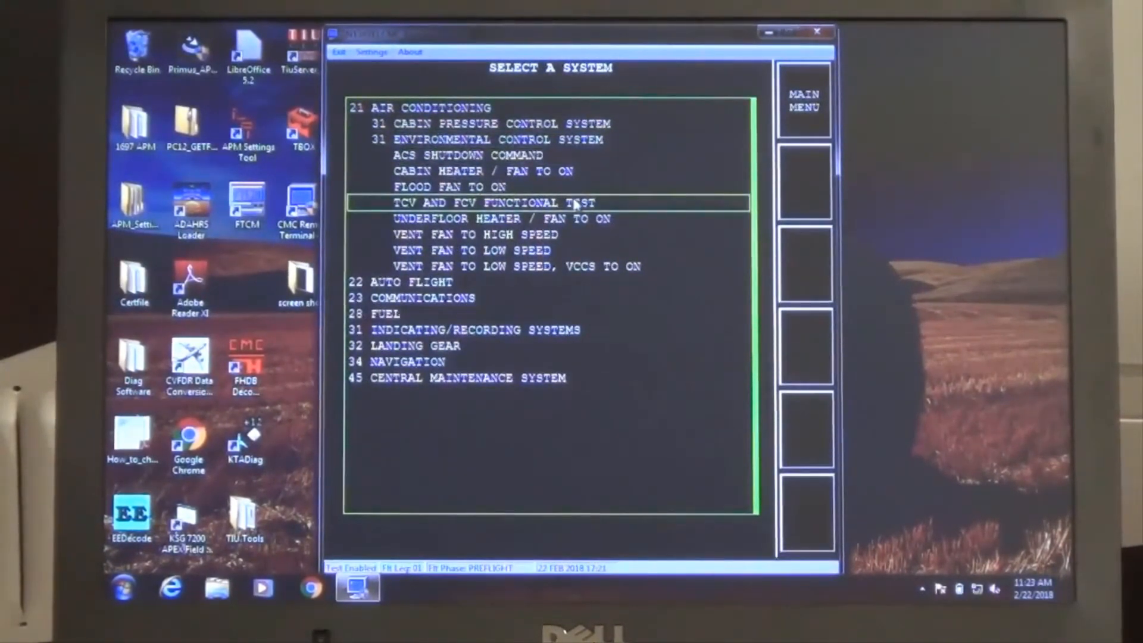
{"action": "double_click", "coordinate": [494, 203]}
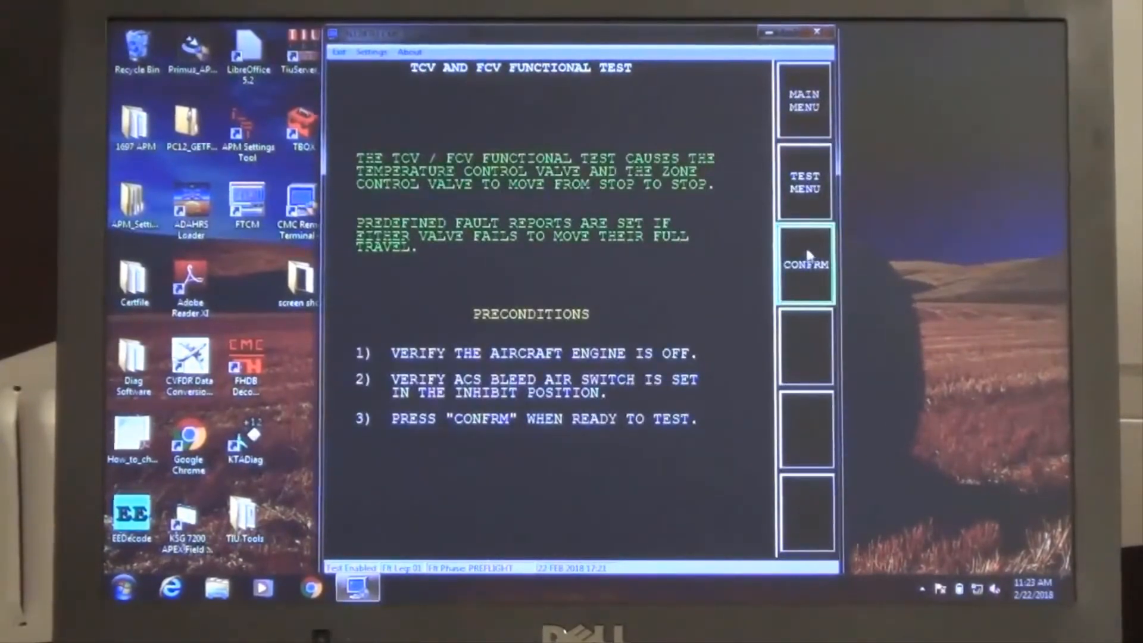
{"action": "left_click", "coordinate": [805, 264]}
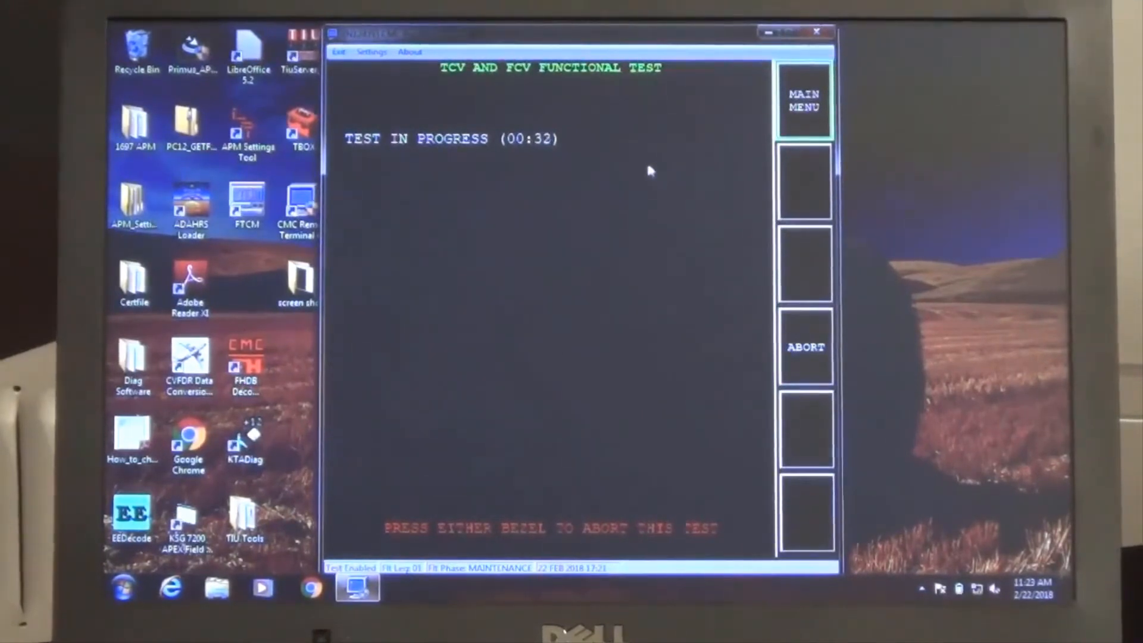
{"action": "mouse_move", "coordinate": [636, 155]}
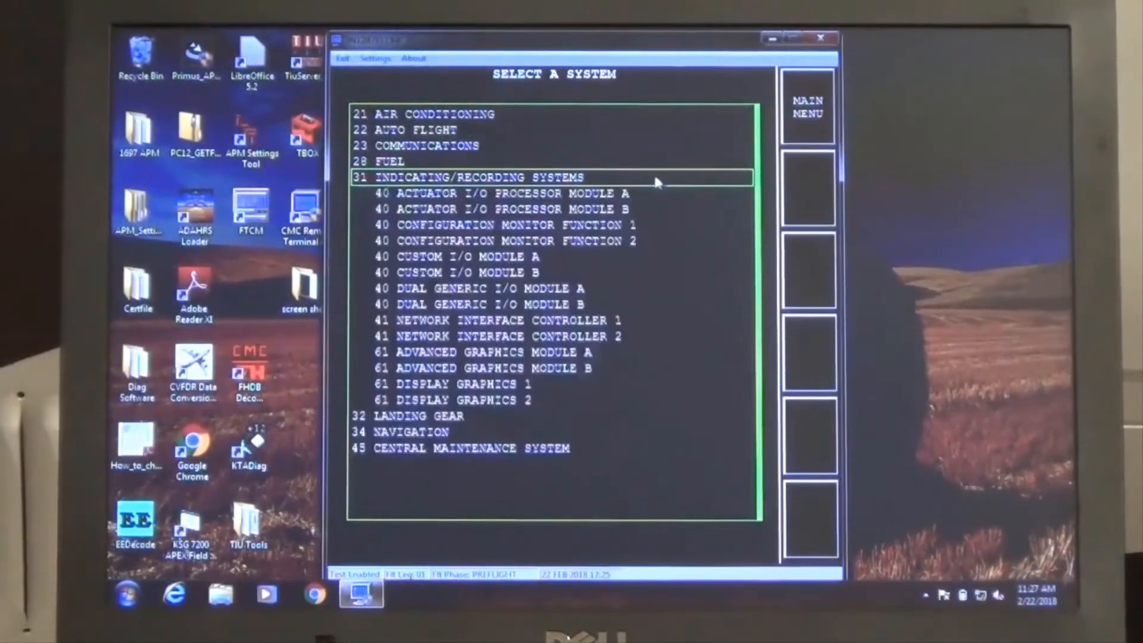
Bring up the AFCSA Module Reset Test and confirm the software reset
{"action": "left_click", "coordinate": [499, 193]}
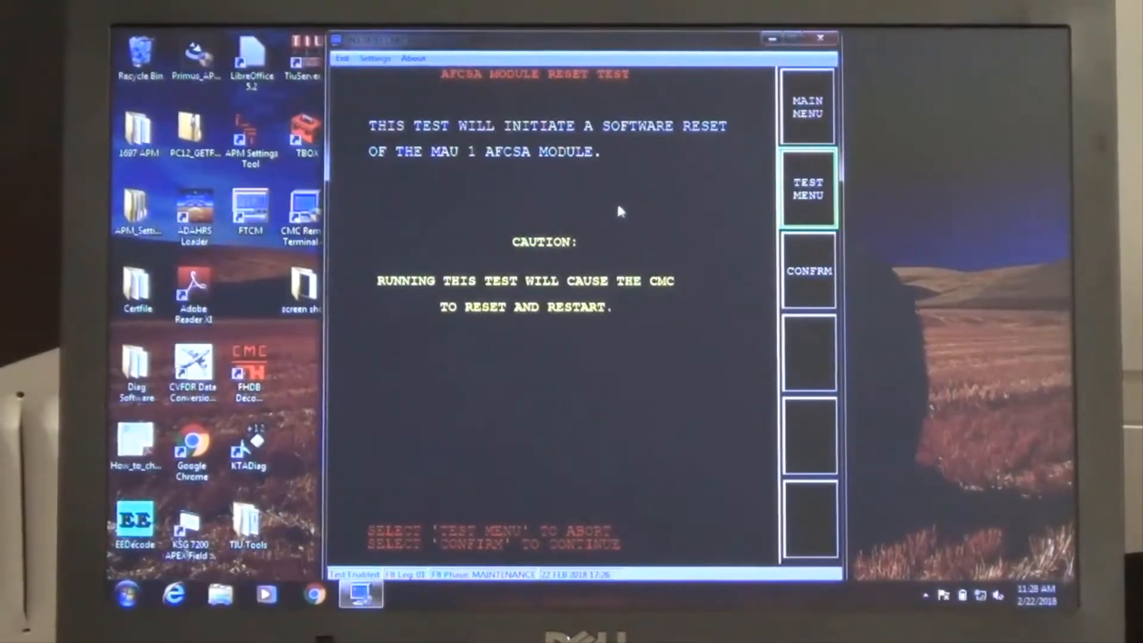
{"action": "mouse_move", "coordinate": [783, 219]}
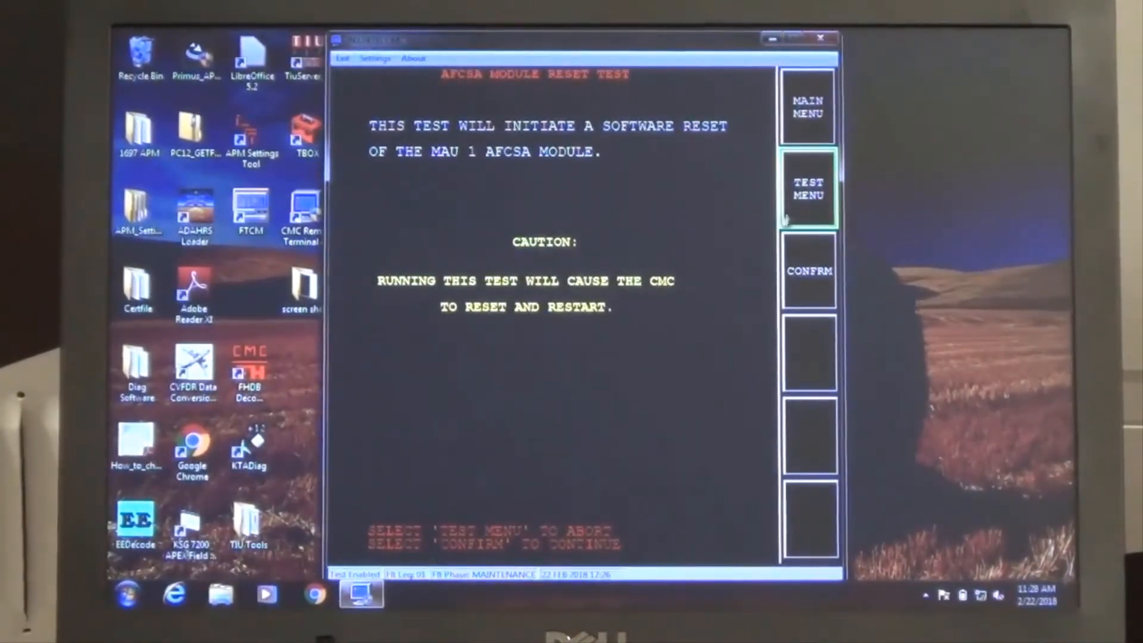
{"action": "left_click", "coordinate": [807, 270]}
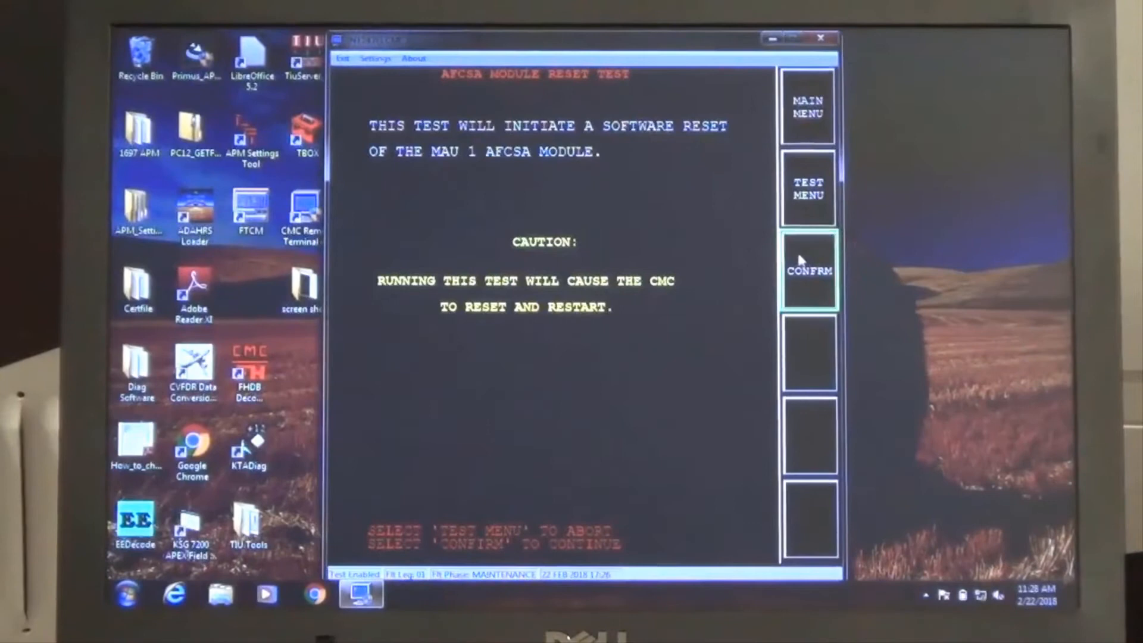
{"action": "left_click", "coordinate": [808, 271]}
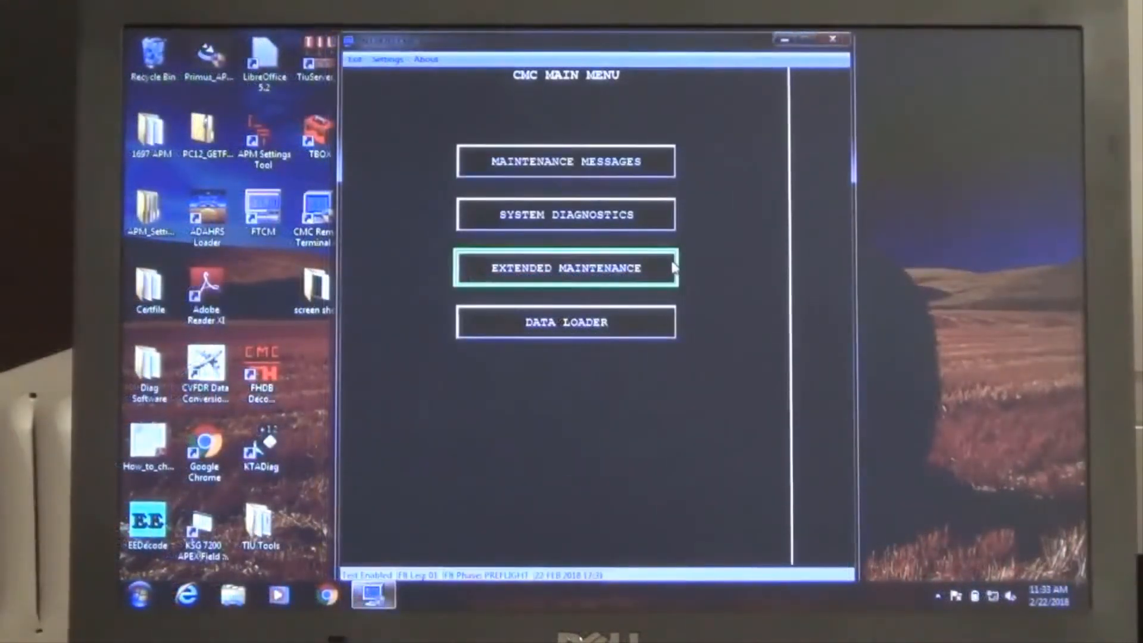
{"action": "left_click", "coordinate": [566, 268]}
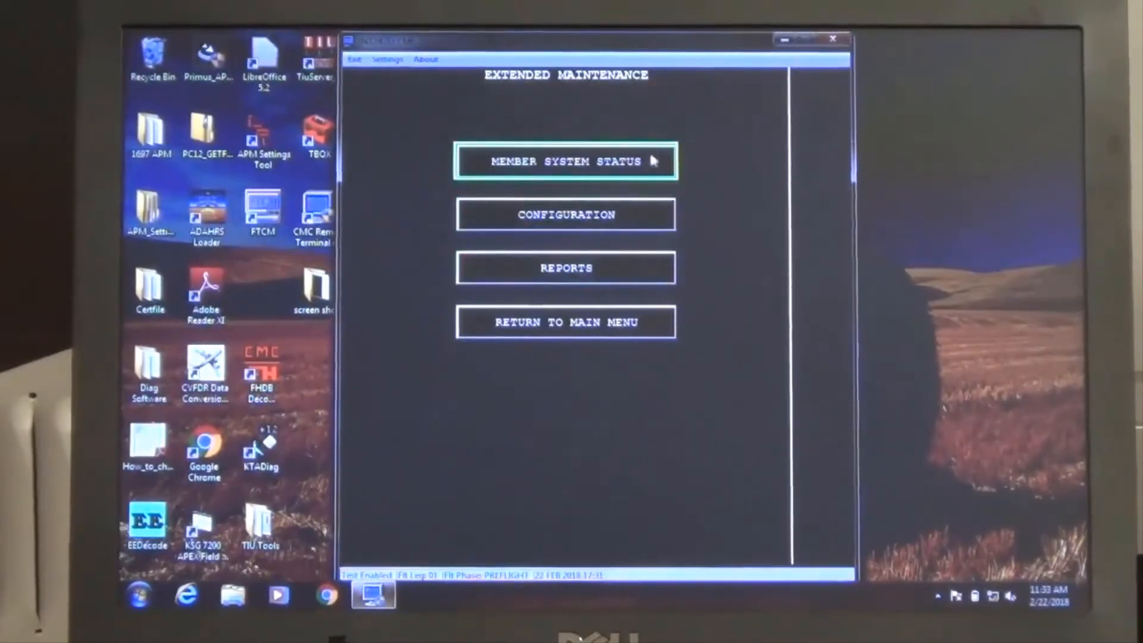
{"action": "left_click", "coordinate": [564, 161]}
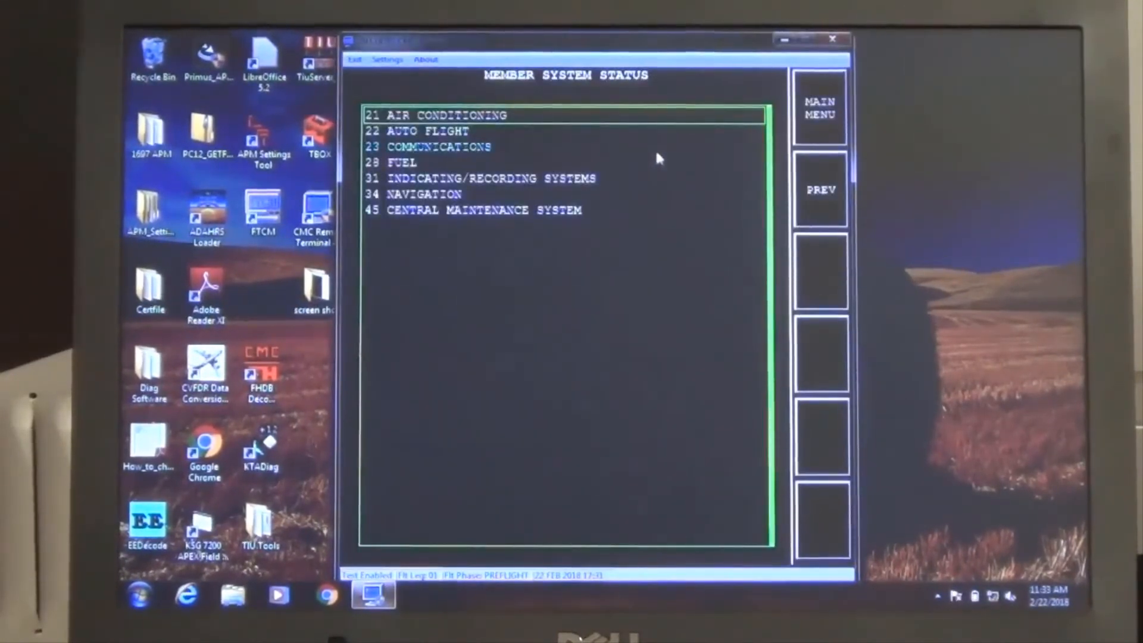
{"action": "mouse_move", "coordinate": [667, 127]}
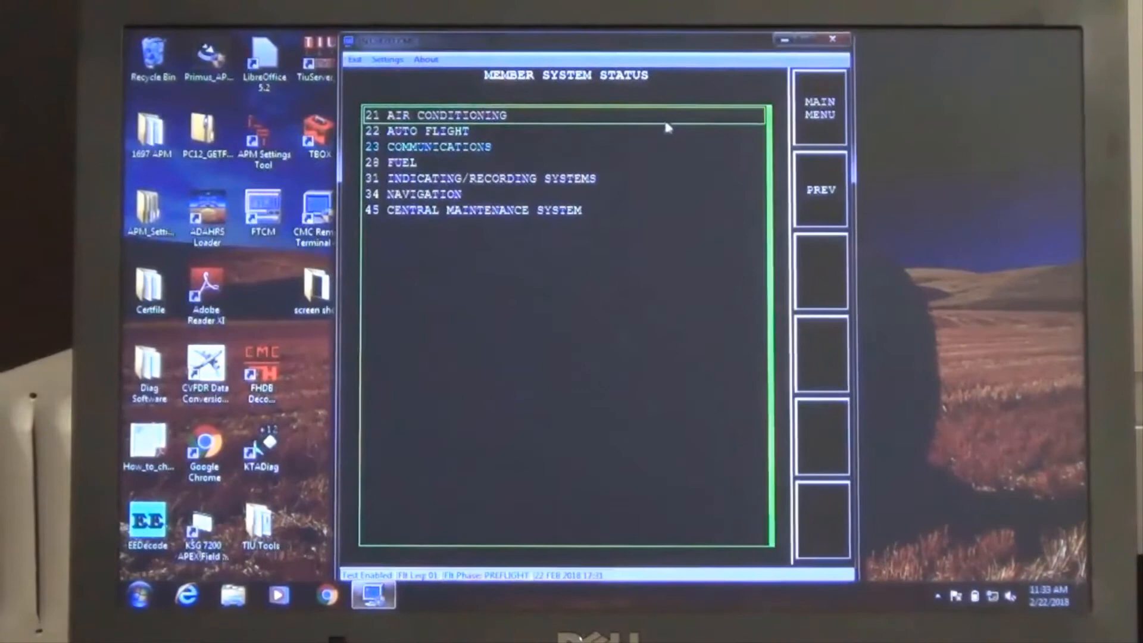
{"action": "mouse_move", "coordinate": [635, 133]}
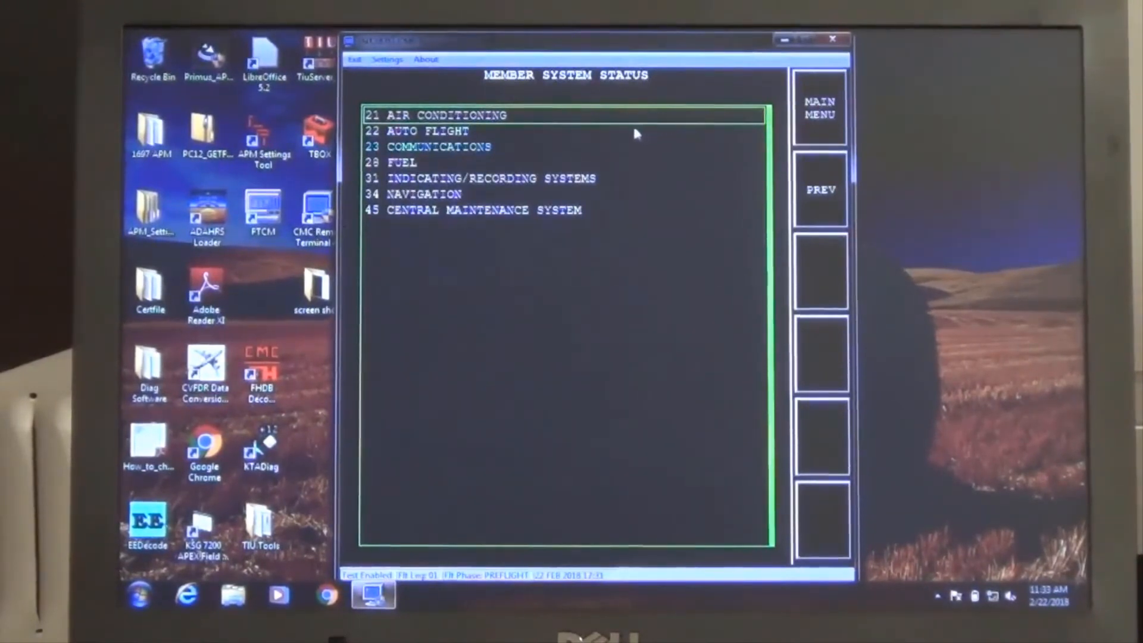
{"action": "left_click", "coordinate": [439, 146]}
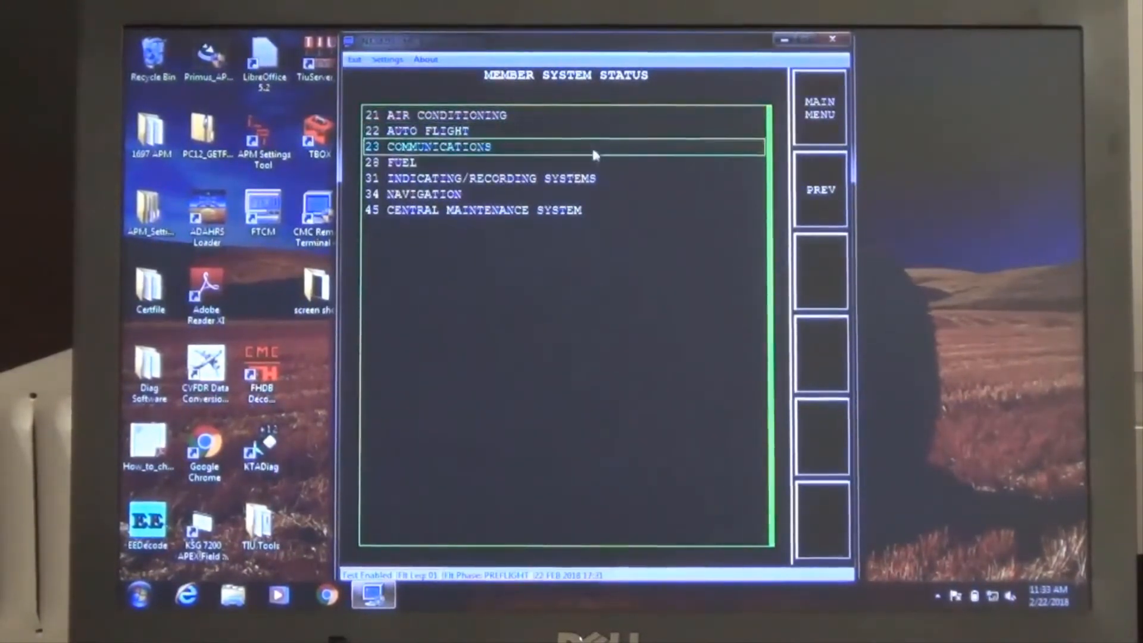
{"action": "left_click", "coordinate": [440, 146]}
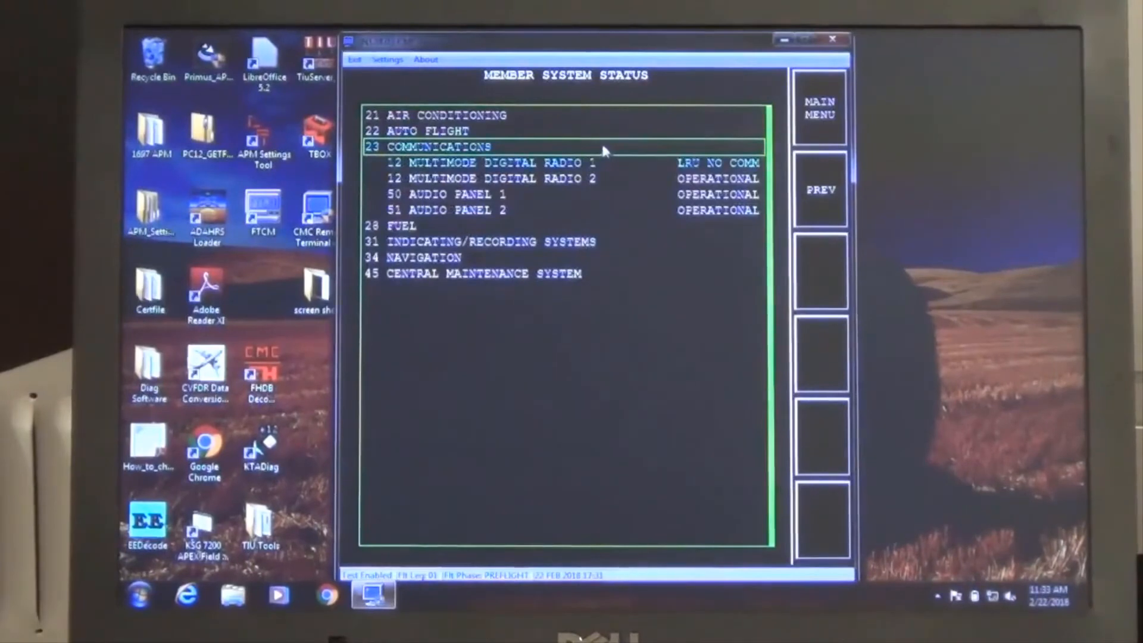
{"action": "left_click", "coordinate": [492, 163]}
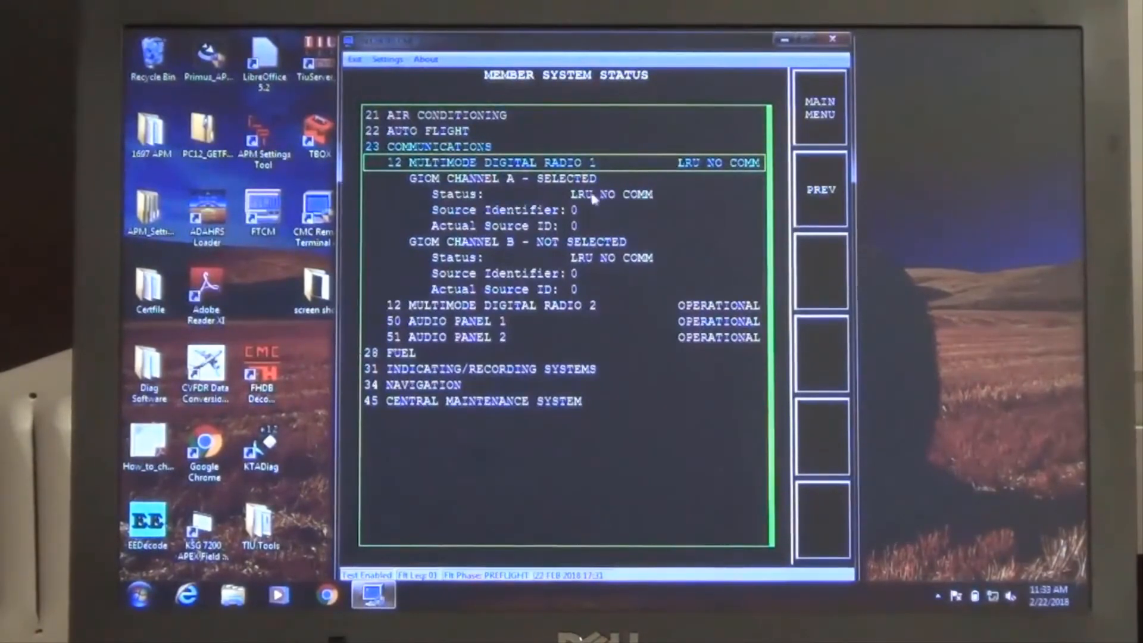
{"action": "mouse_move", "coordinate": [671, 228]}
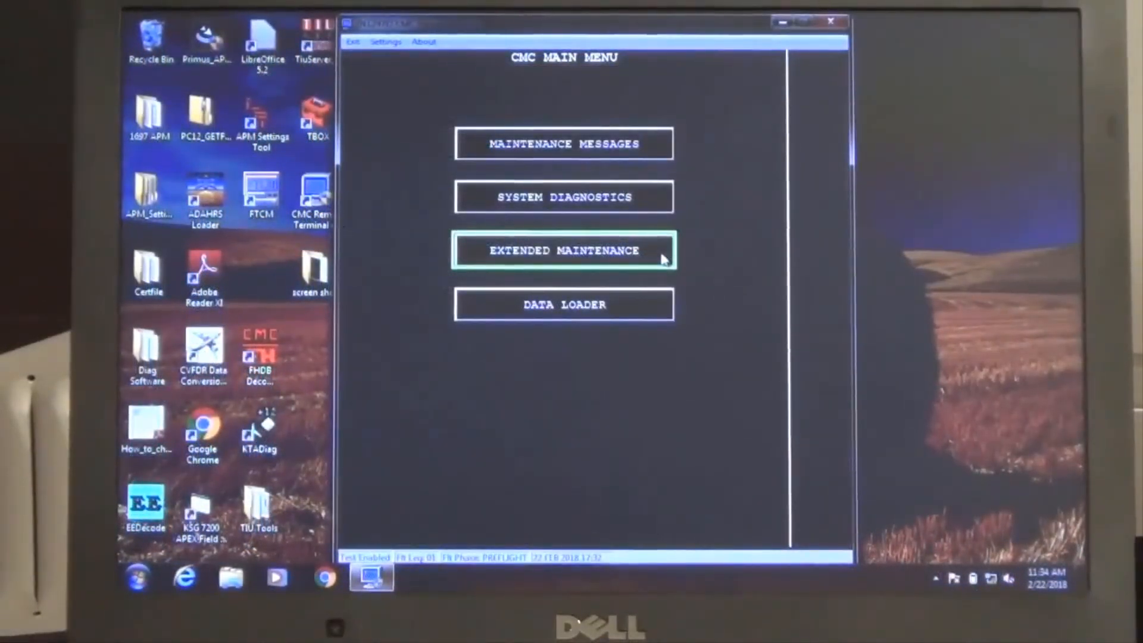
{"action": "left_click", "coordinate": [563, 250]}
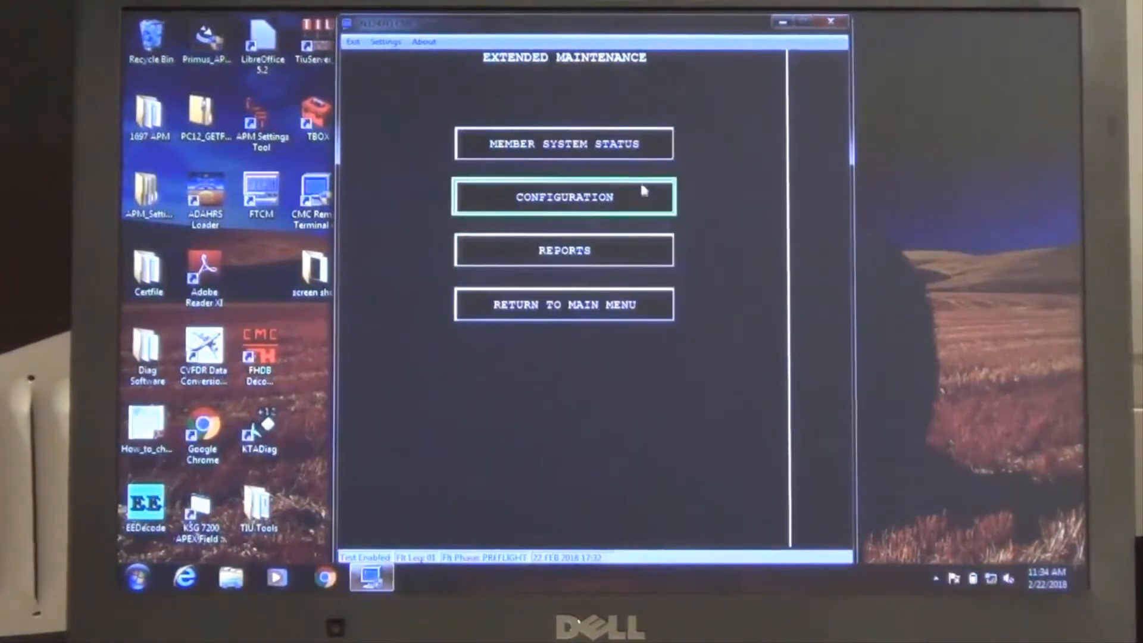
{"action": "left_click", "coordinate": [564, 197]}
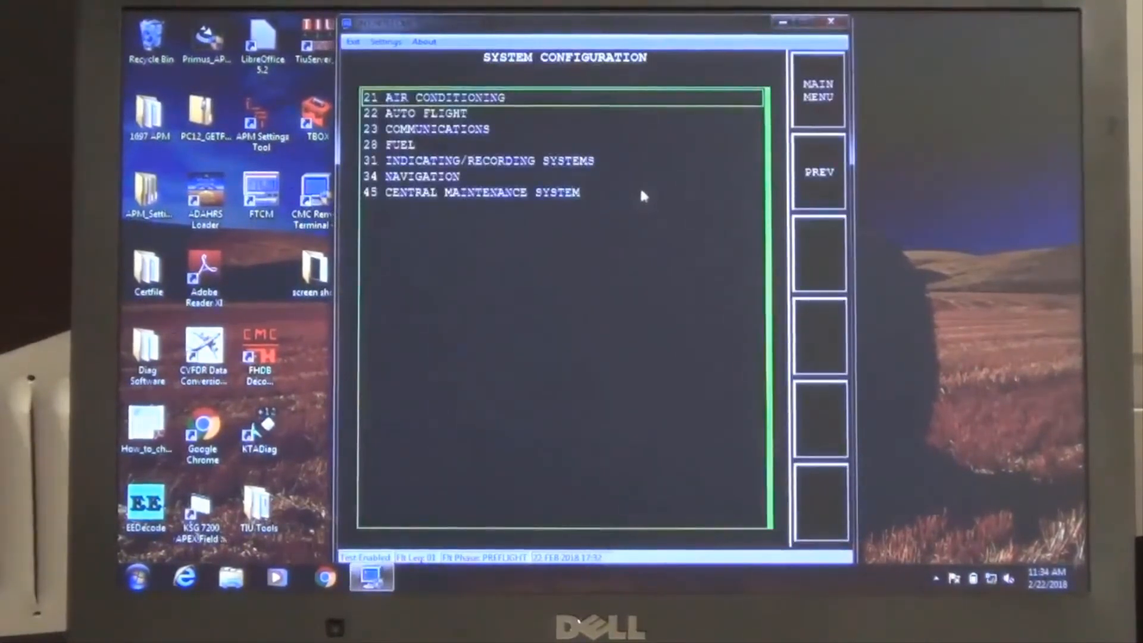
{"action": "mouse_move", "coordinate": [641, 193]}
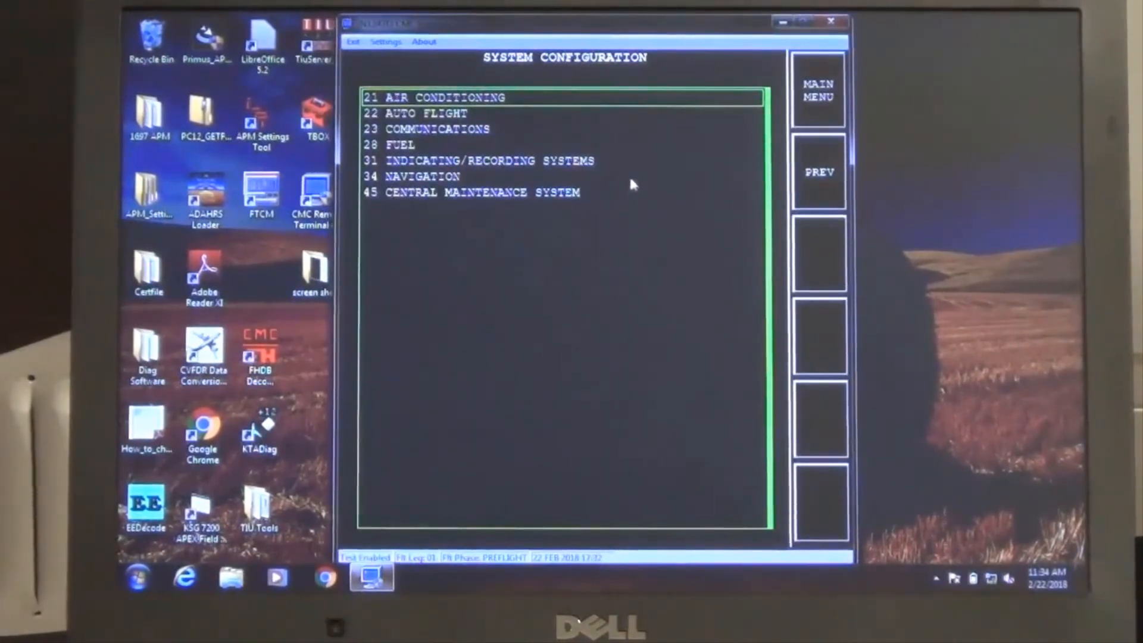
{"action": "mouse_move", "coordinate": [693, 102]}
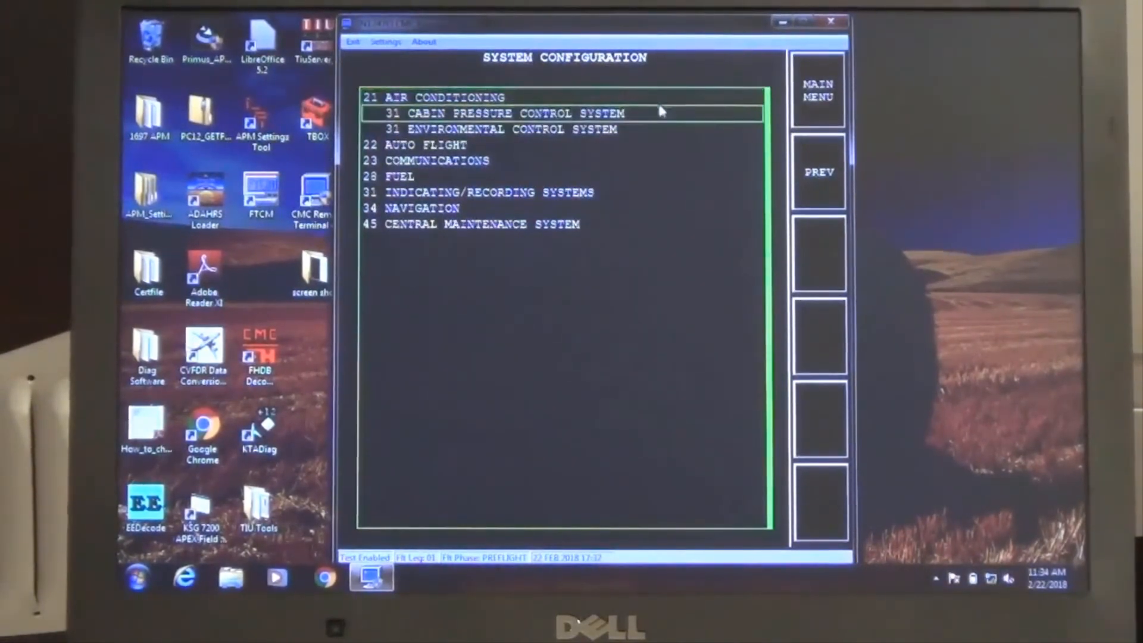
{"action": "left_click", "coordinate": [510, 113]}
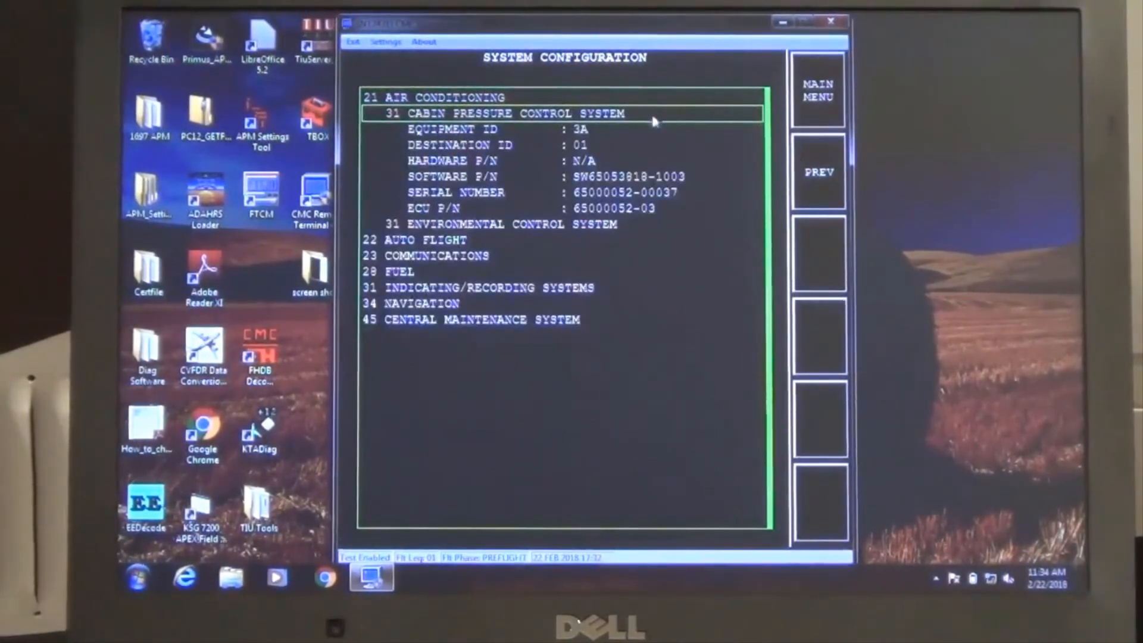
{"action": "mouse_move", "coordinate": [678, 129]}
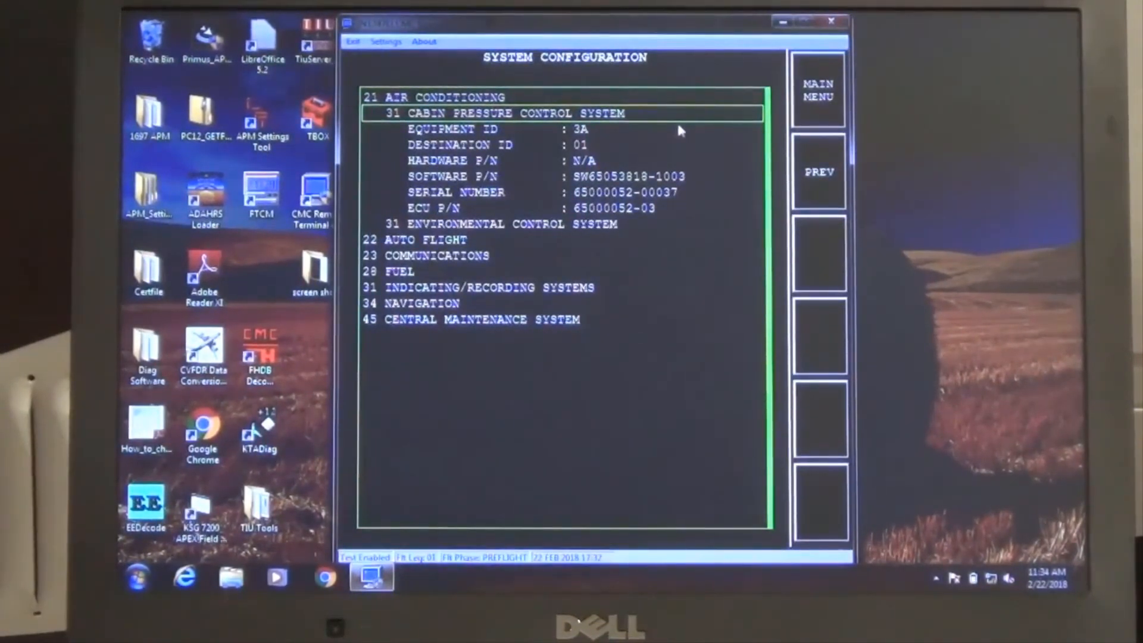
{"action": "left_click", "coordinate": [818, 89]}
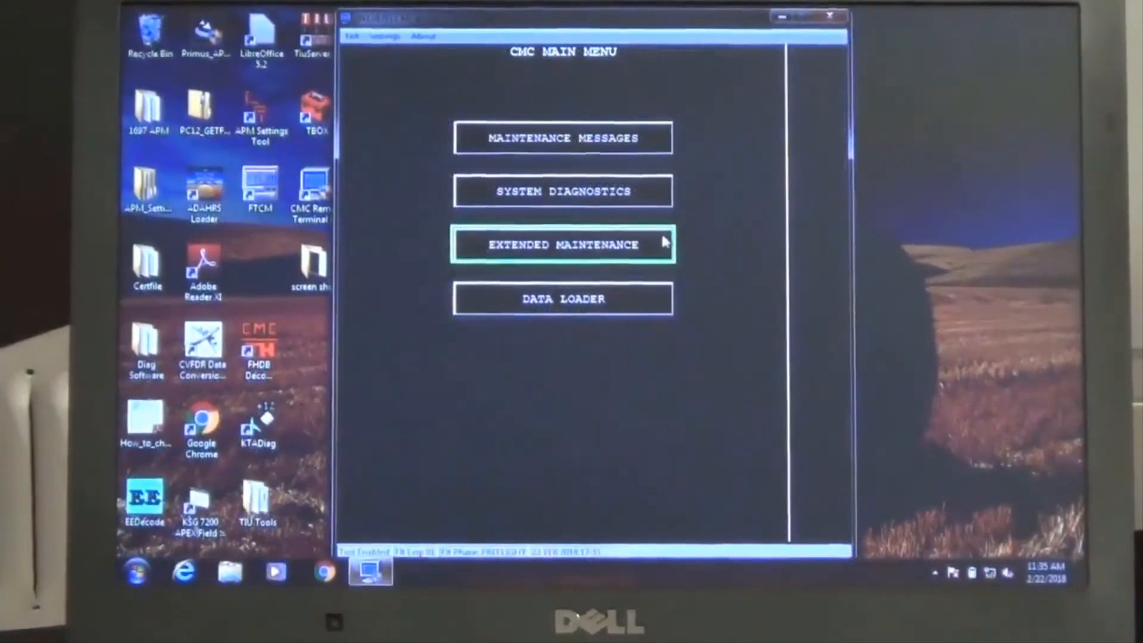
{"action": "left_click", "coordinate": [564, 244]}
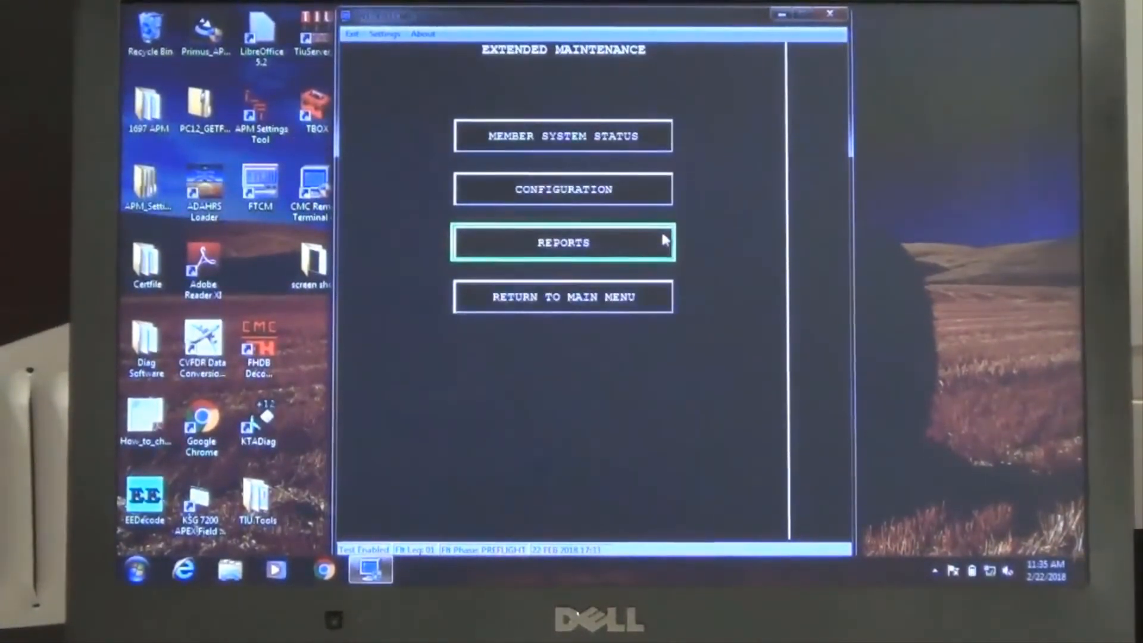
{"action": "left_click", "coordinate": [564, 242]}
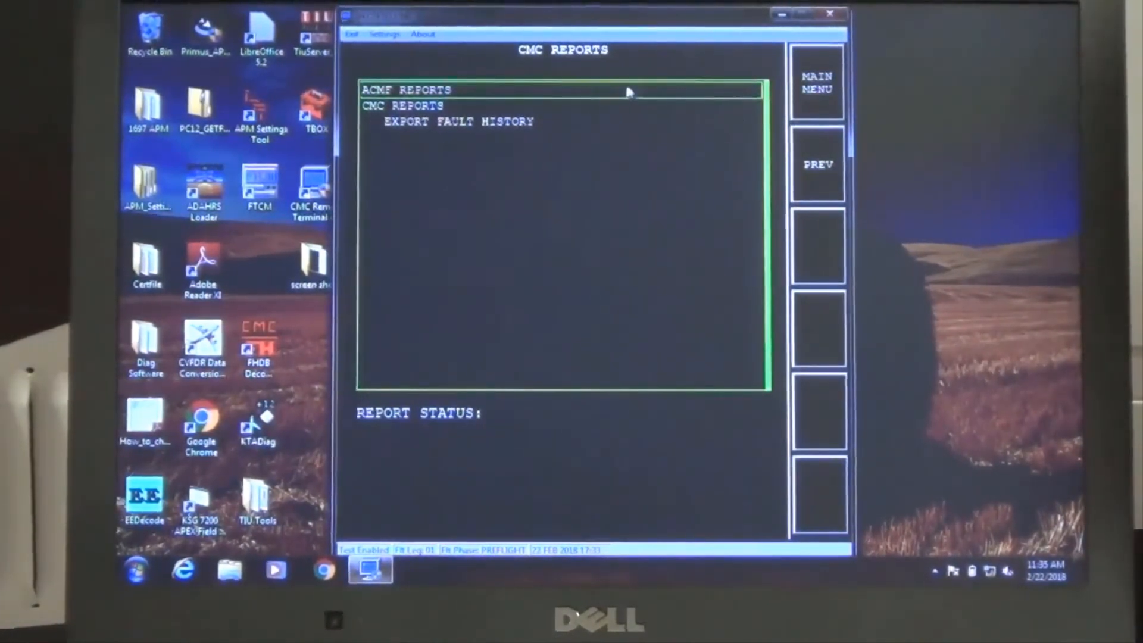
{"action": "left_click", "coordinate": [406, 89]}
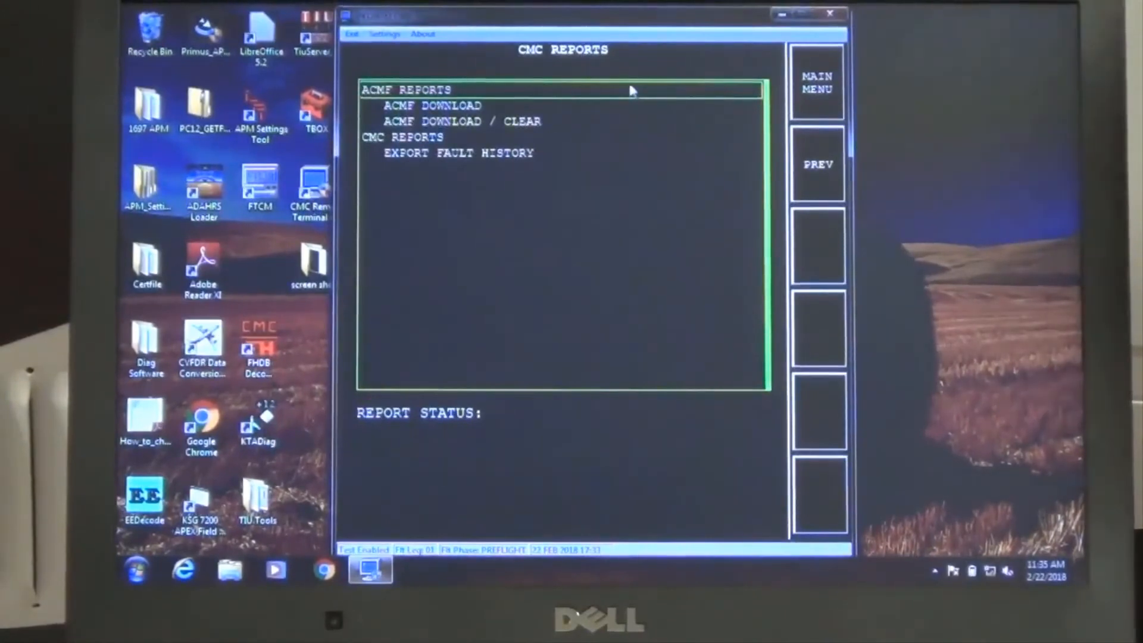
{"action": "mouse_move", "coordinate": [638, 110]}
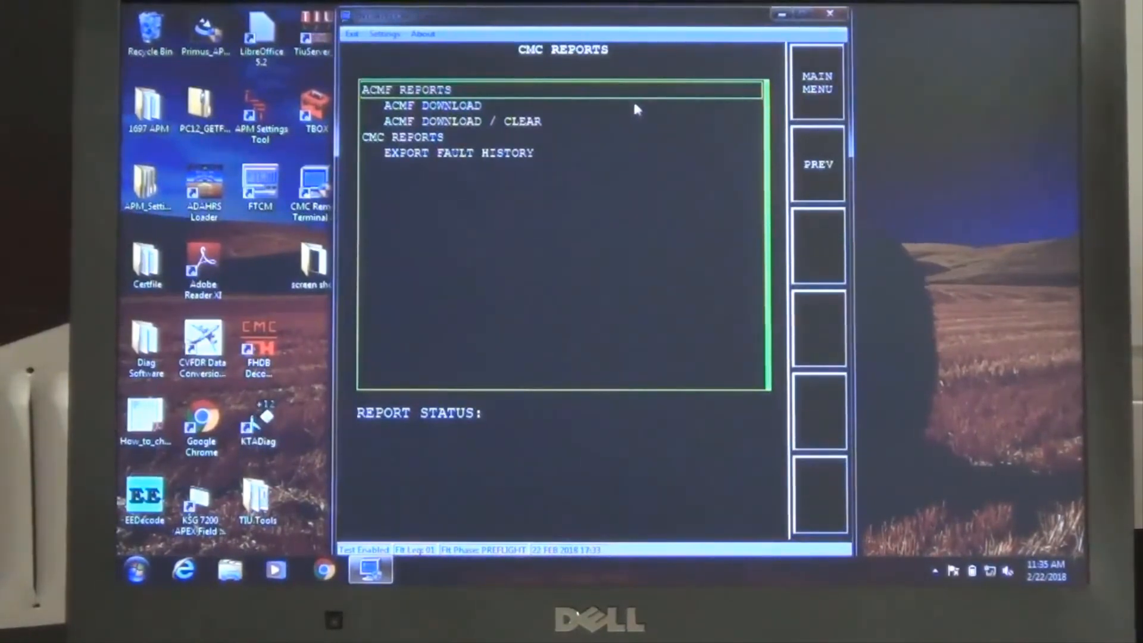
{"action": "left_click", "coordinate": [434, 104]}
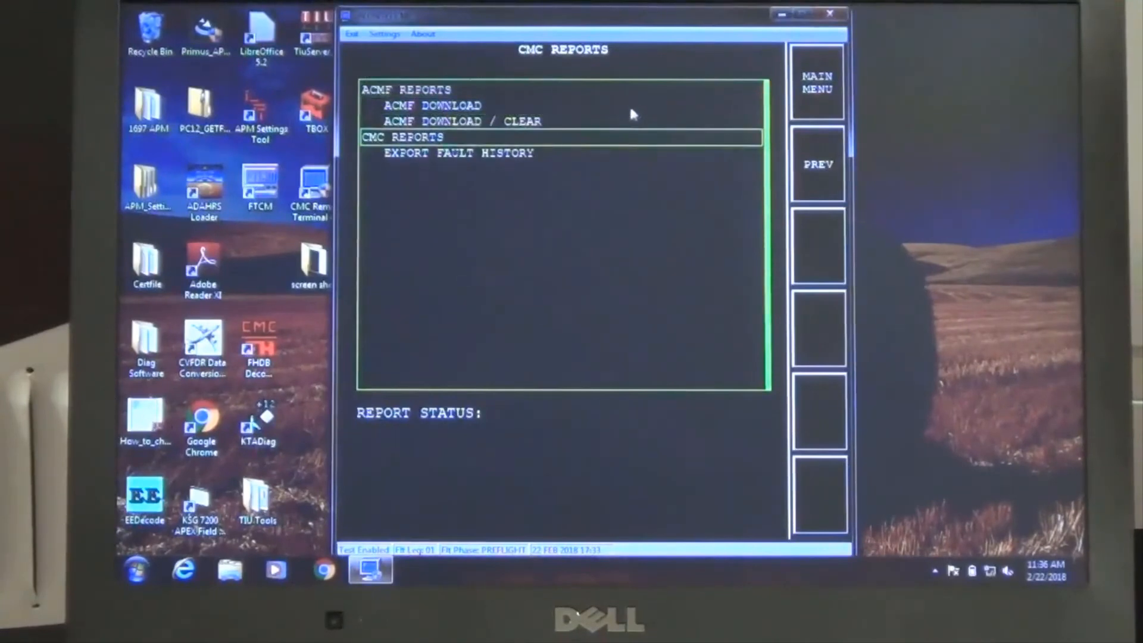
{"action": "left_click", "coordinate": [457, 153]}
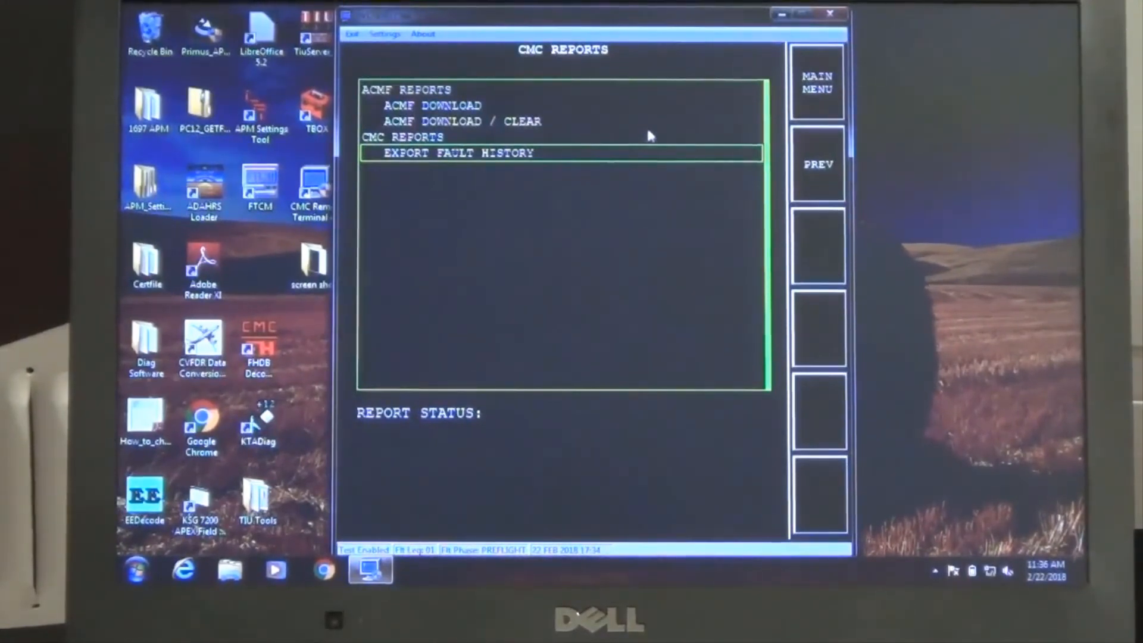
{"action": "left_click", "coordinate": [816, 82]}
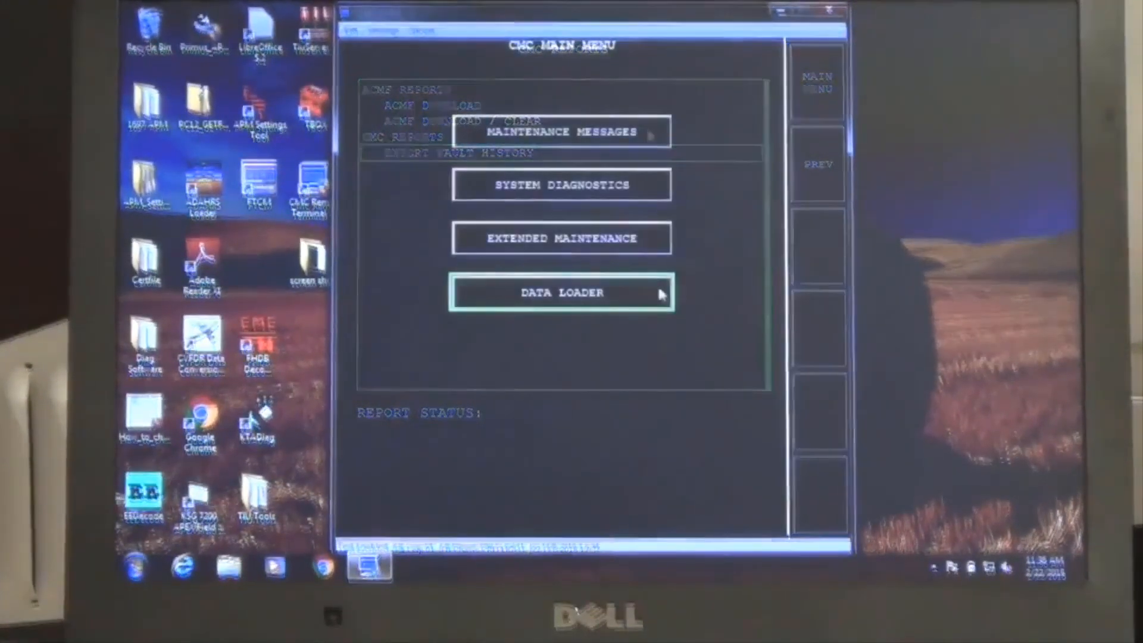